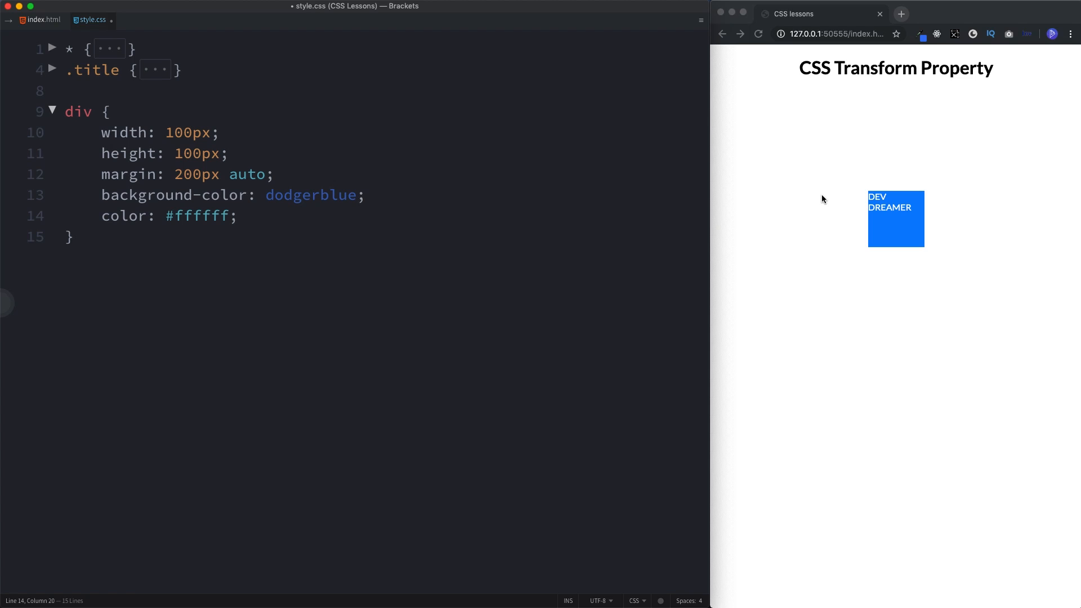
Add transform: rotate(45deg) after the color declaration in the div rule
left_click(238, 216)
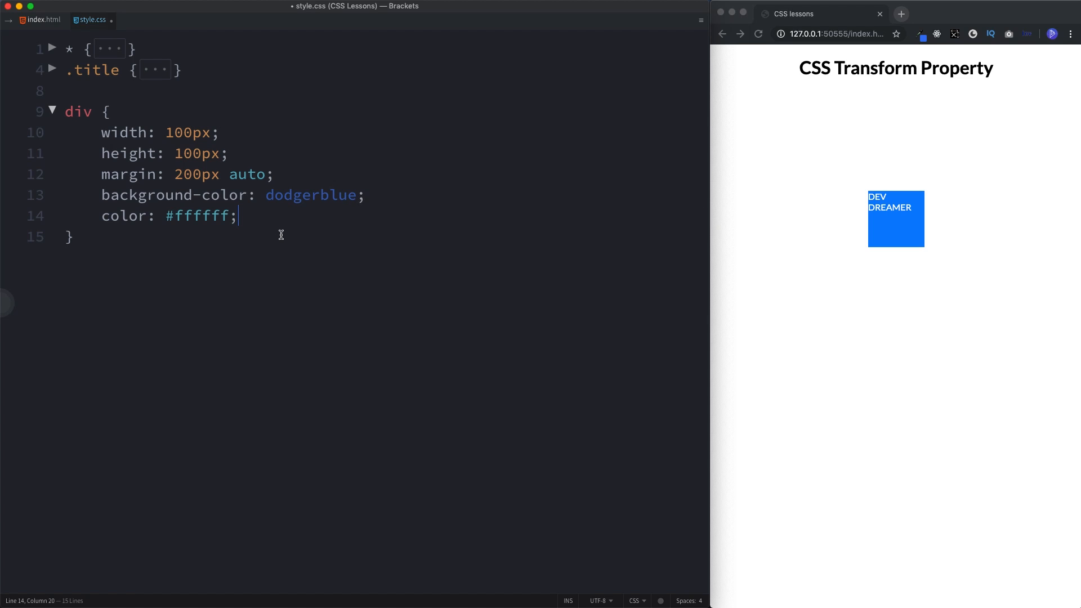
type("t")
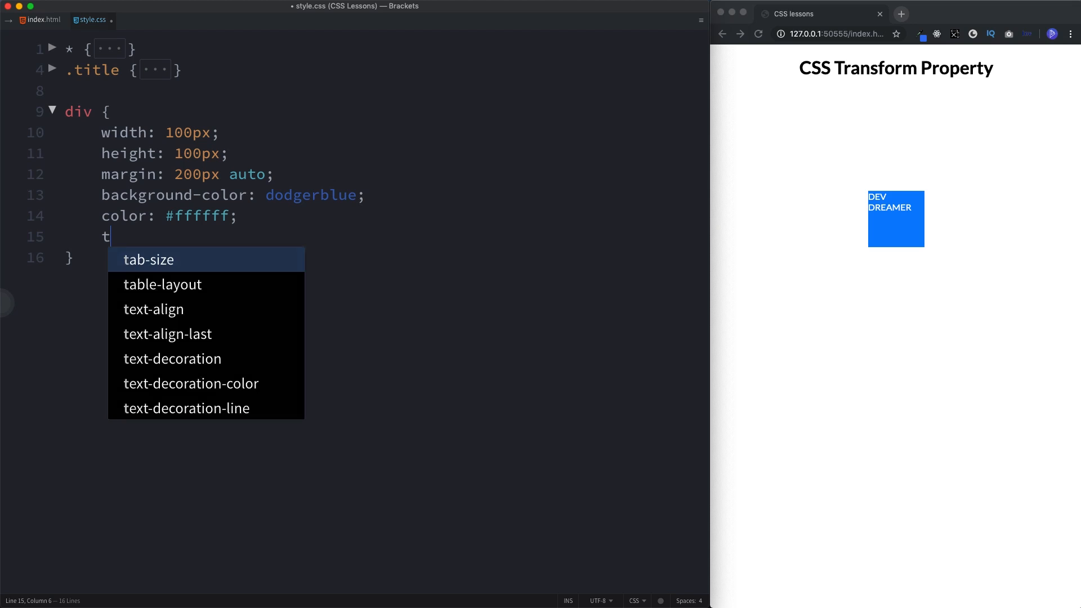
type("ransform: rotate();")
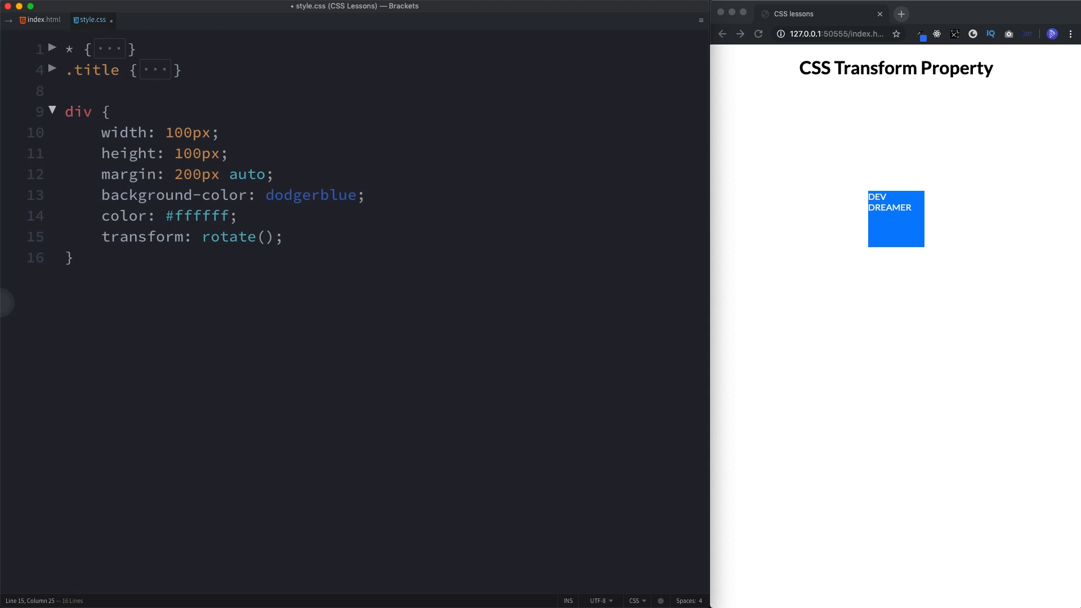
left_click(266, 236)
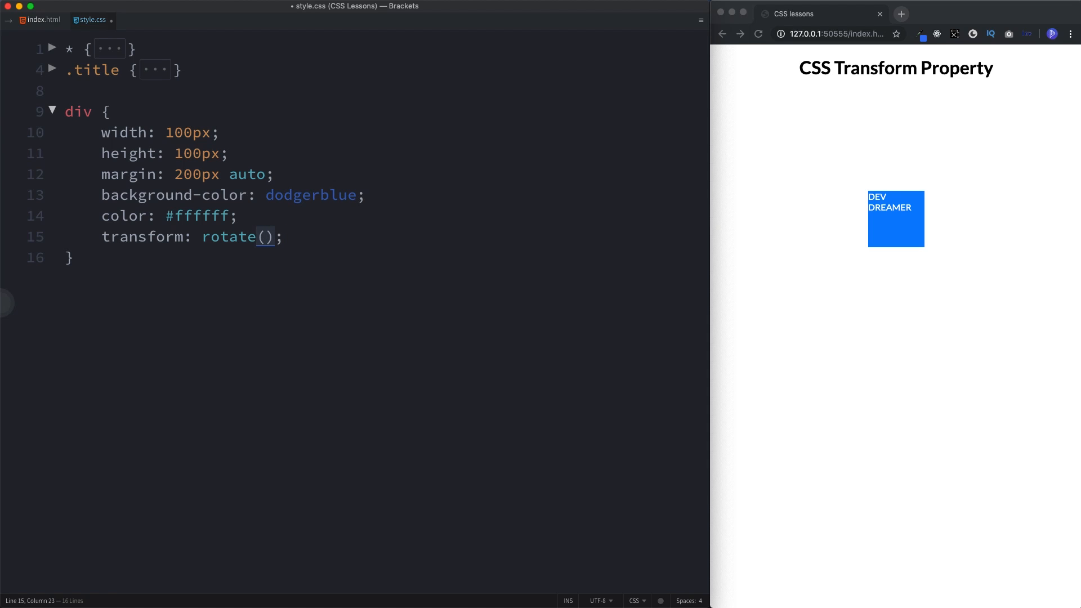
type("45d")
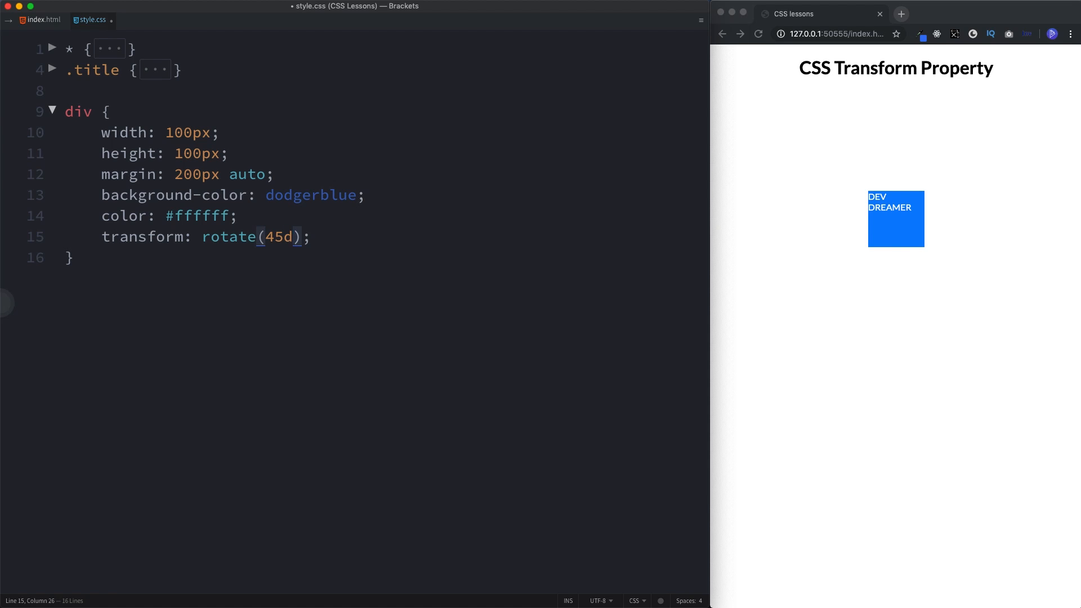
type("eg")
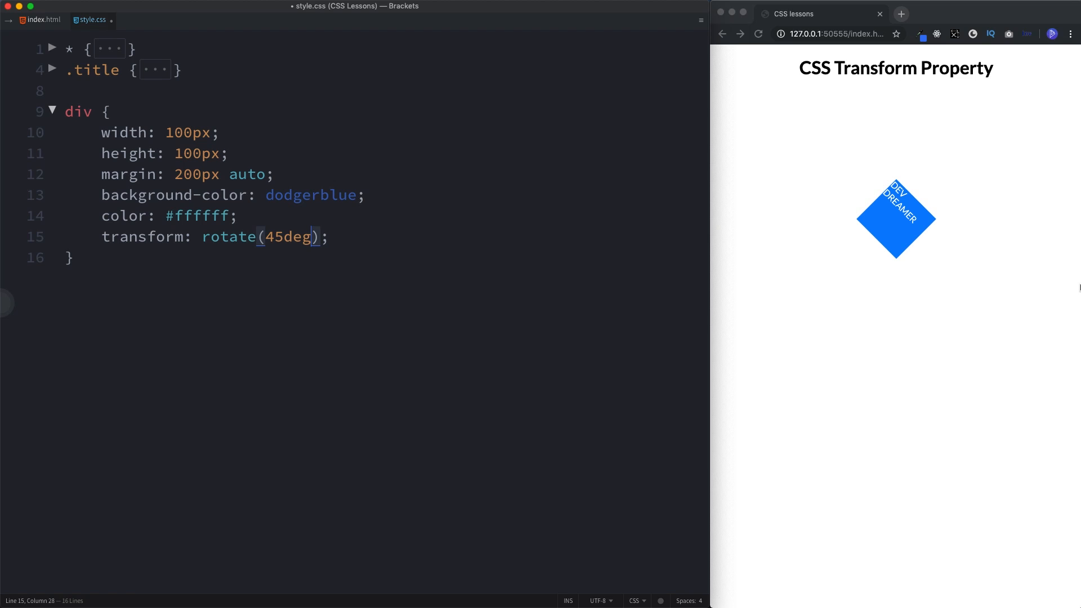
mouse_move(846, 279)
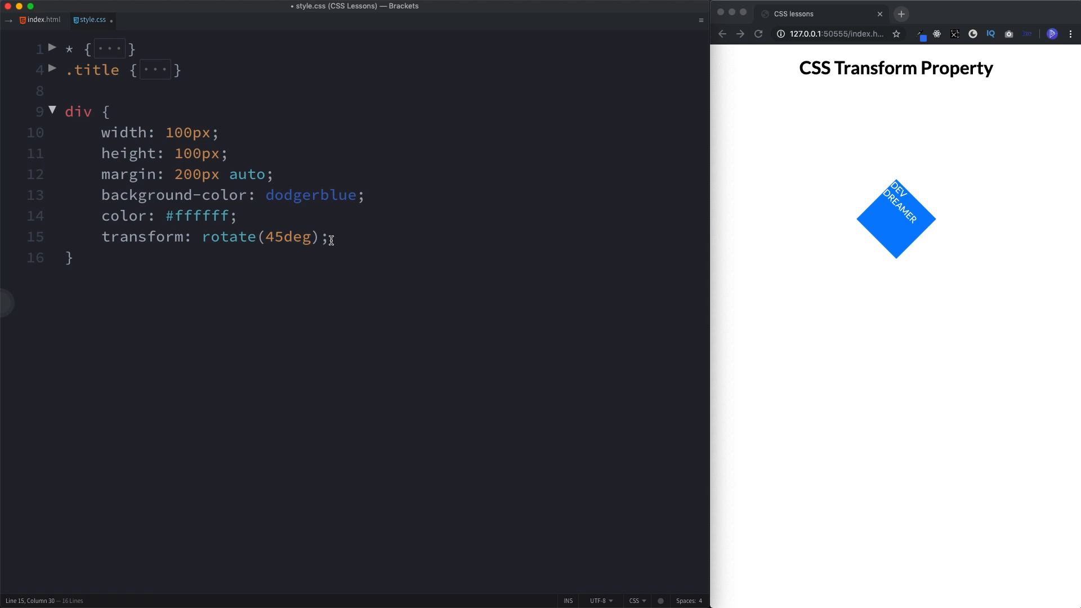
Add a second transform line using scale(), trying 3 then a fractional value
type("tar")
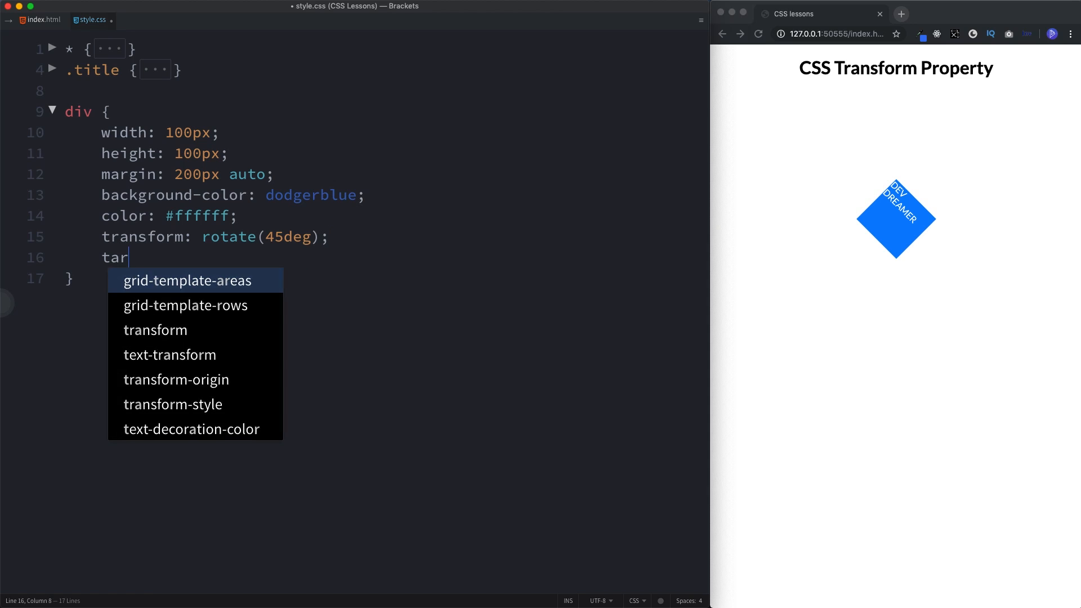
key("Backspace")
type("ransform: sca")
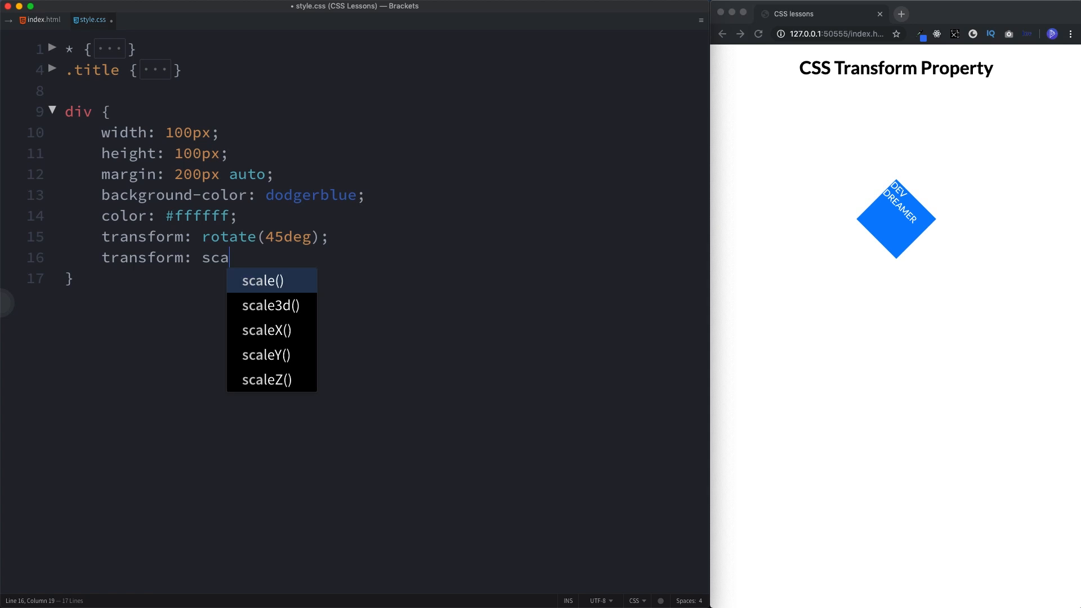
left_click(262, 281)
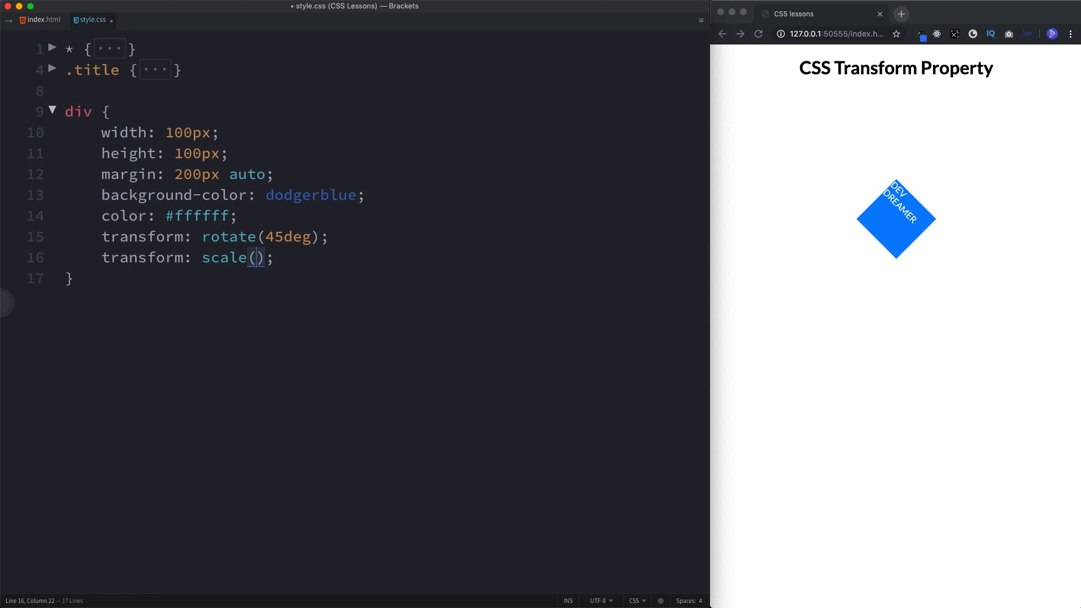
type("3")
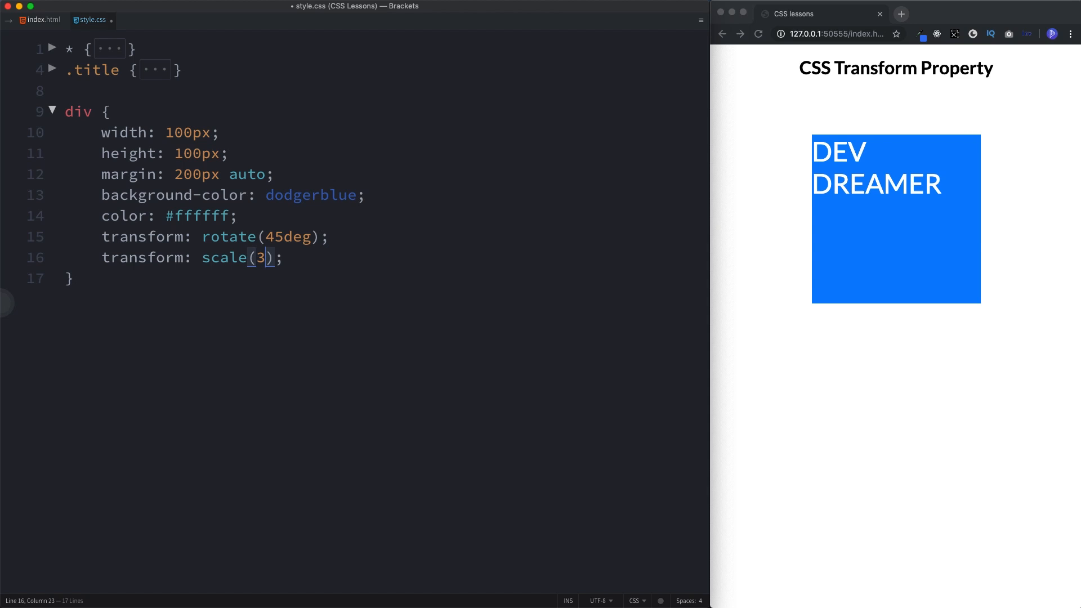
type("0.5")
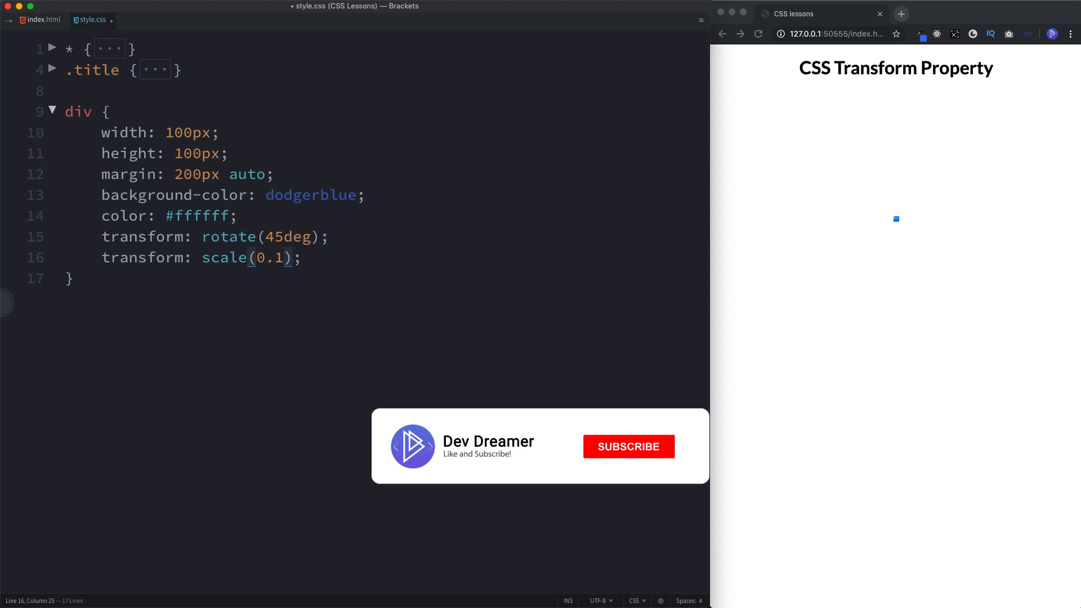
left_click(627, 446)
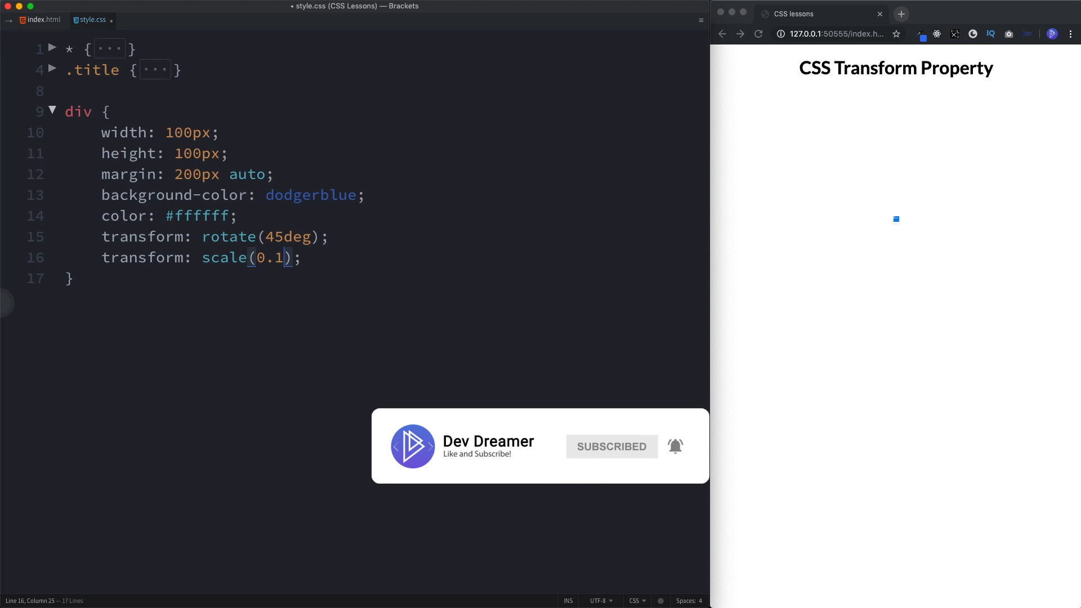
Replace the scale transform with scaleY(2) chosen from the code hints
type("2")
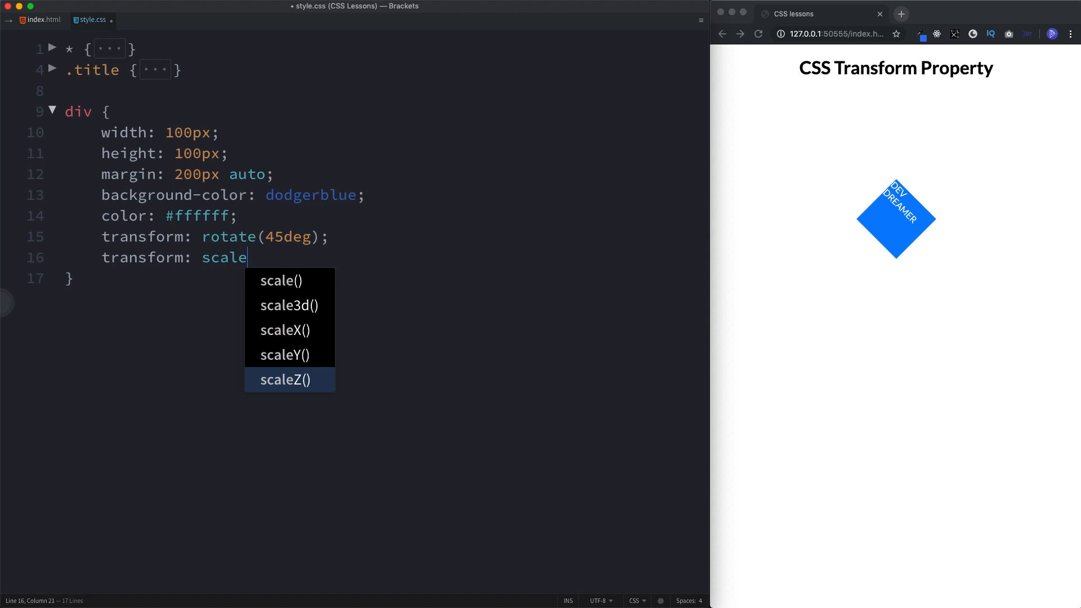
key("Up")
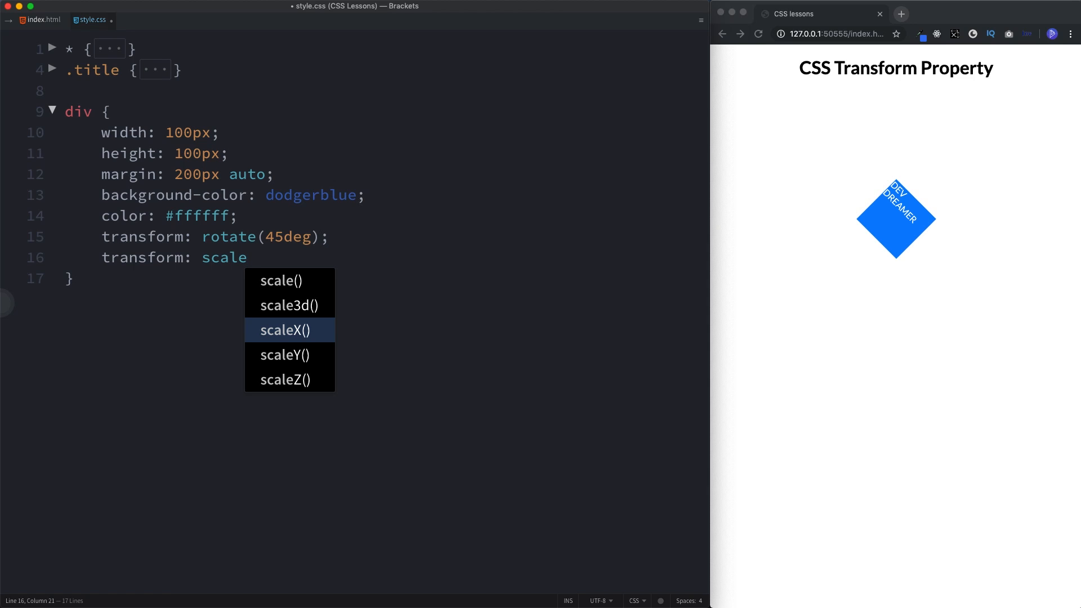
left_click(284, 330)
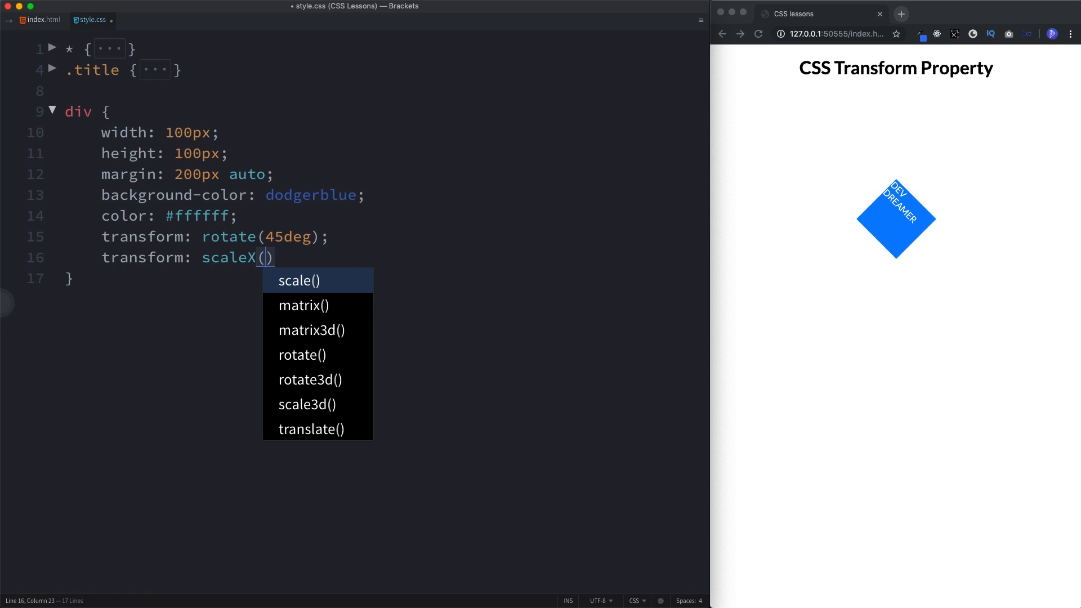
type("2")
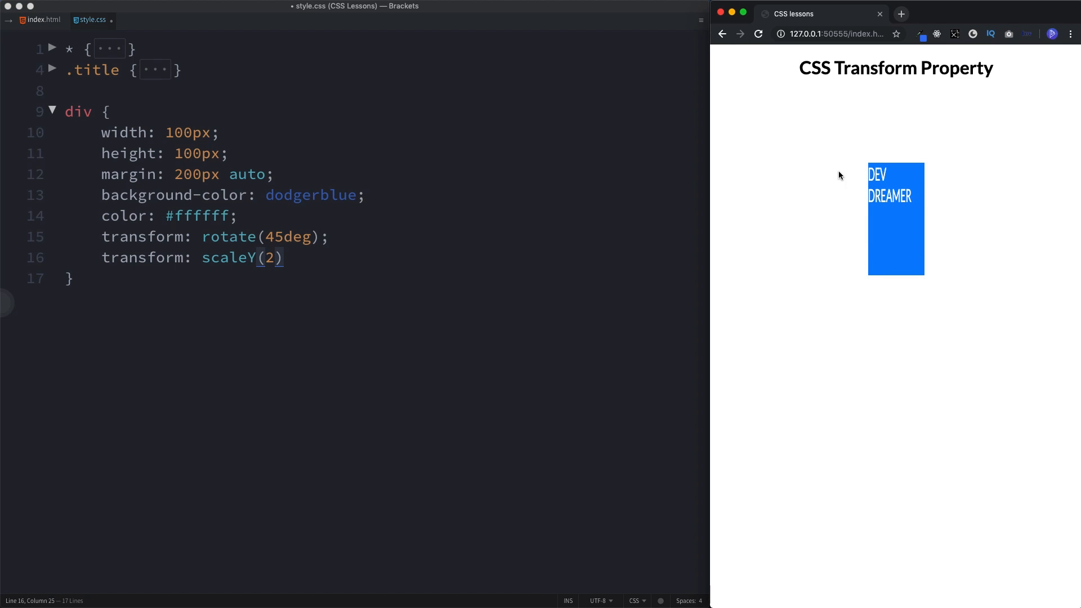
mouse_move(892, 228)
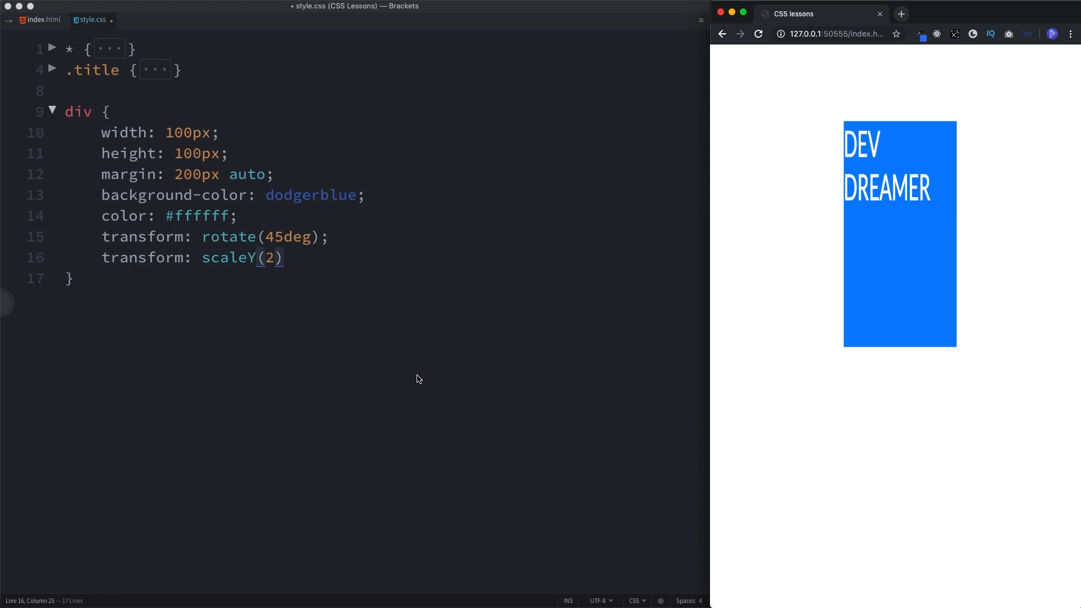
Add a third transform line skewX(20deg) using the skew code hint
double_click(231, 256)
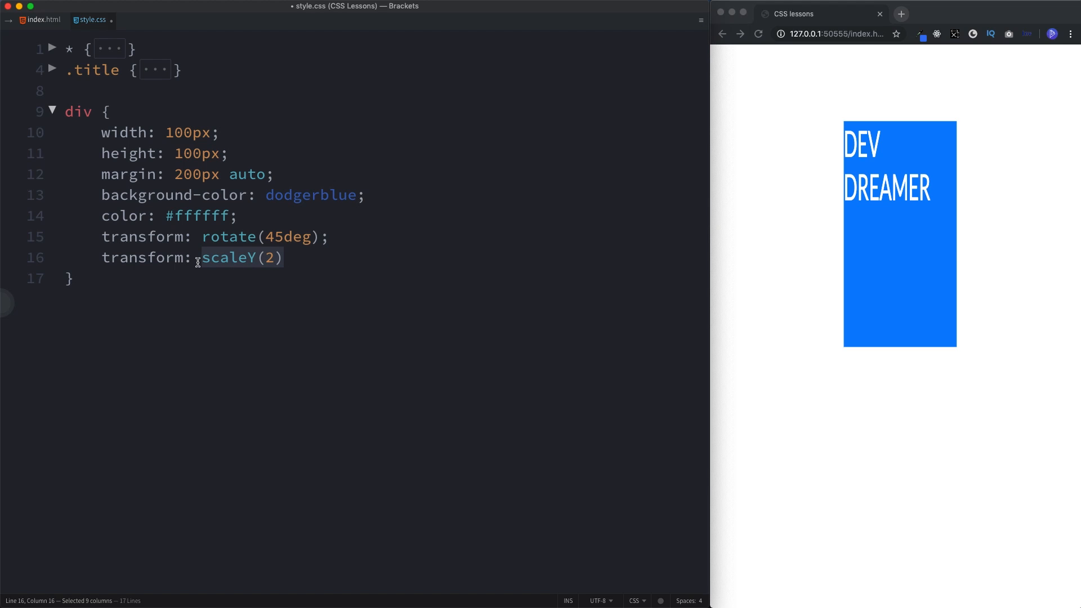
mouse_move(199, 262)
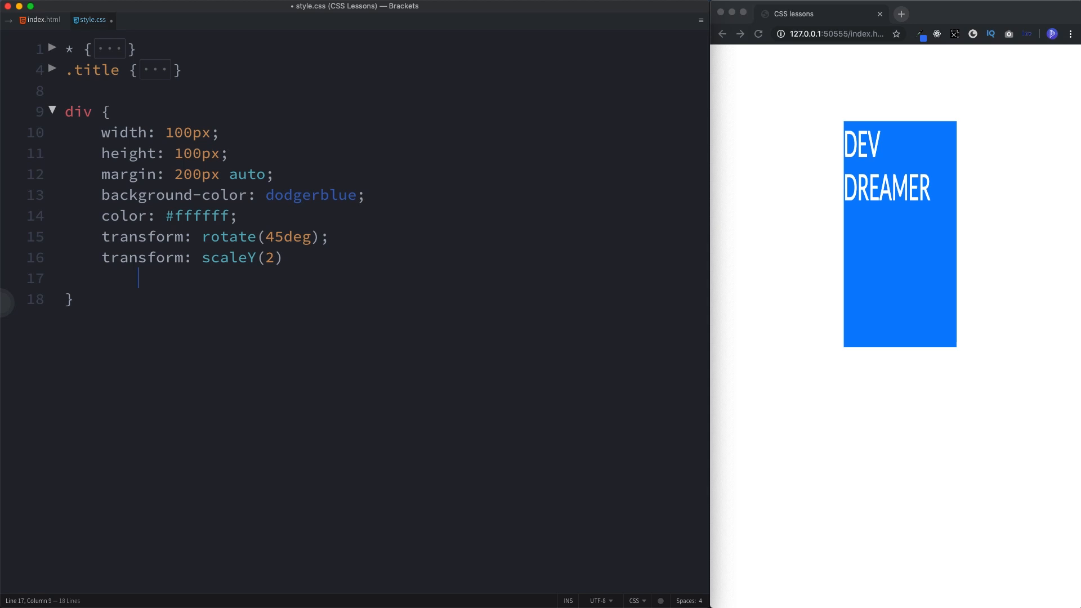
type(";")
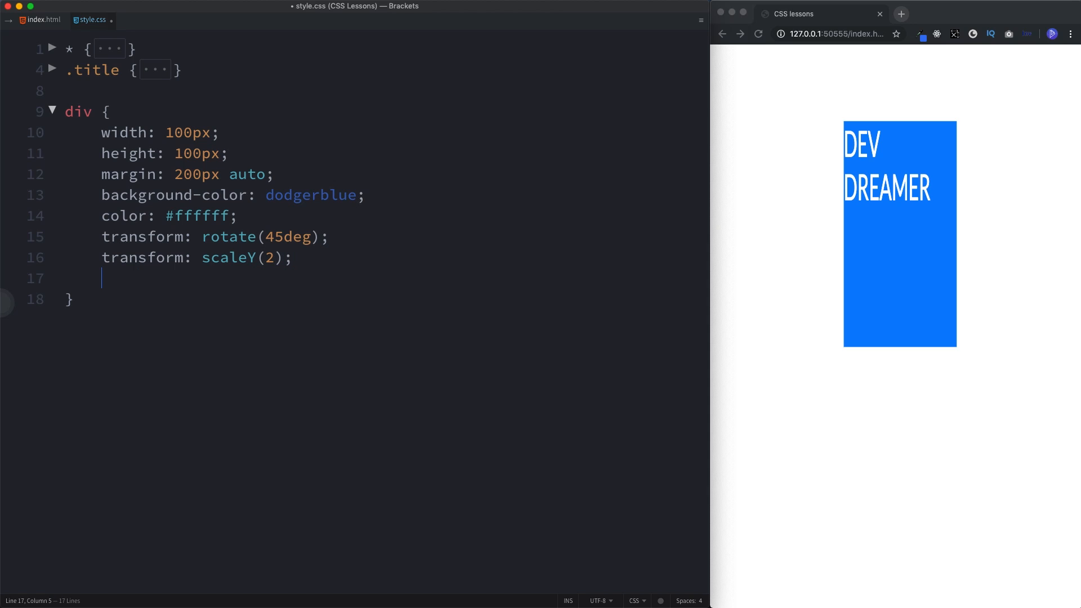
type("tra")
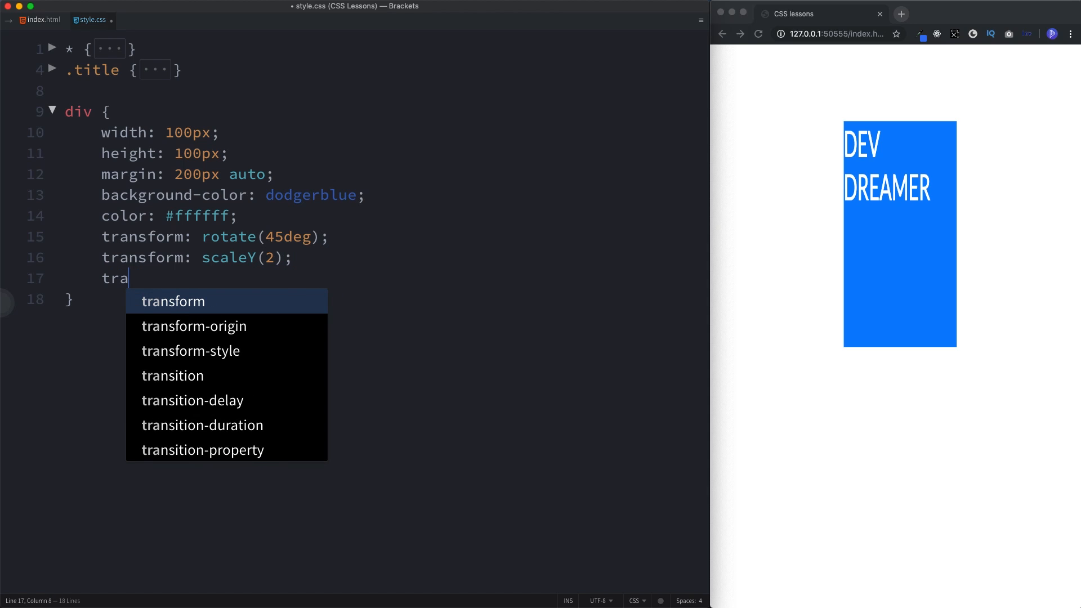
type("nsform: ske")
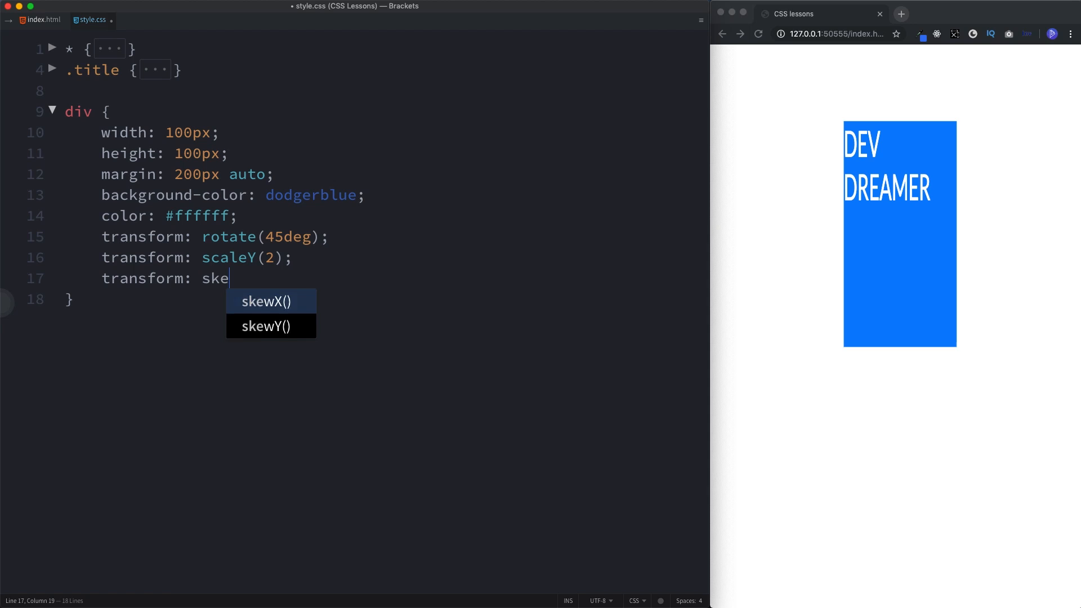
type("w")
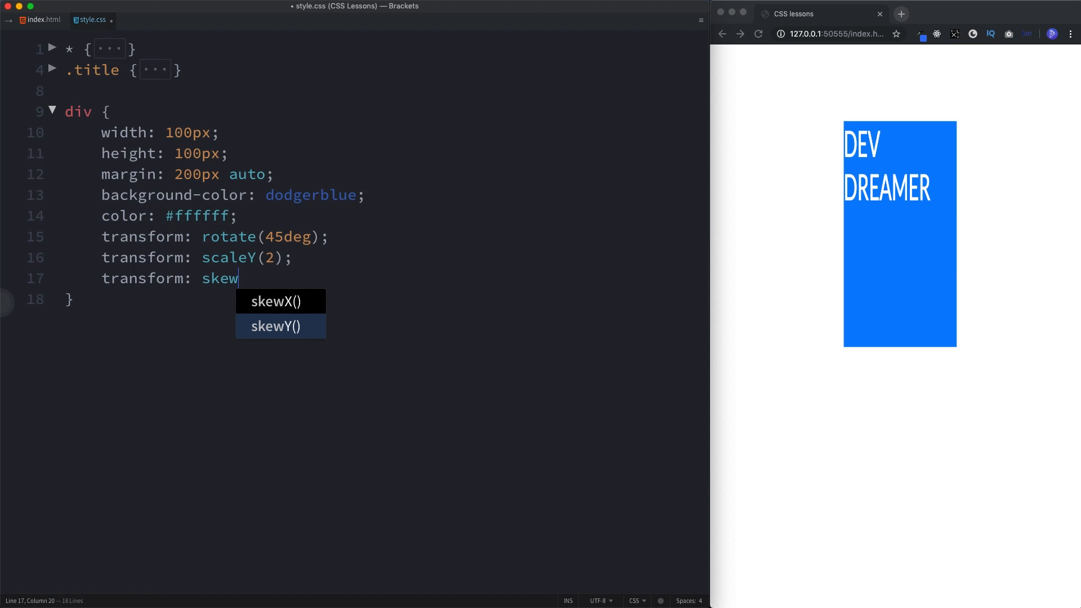
left_click(279, 300)
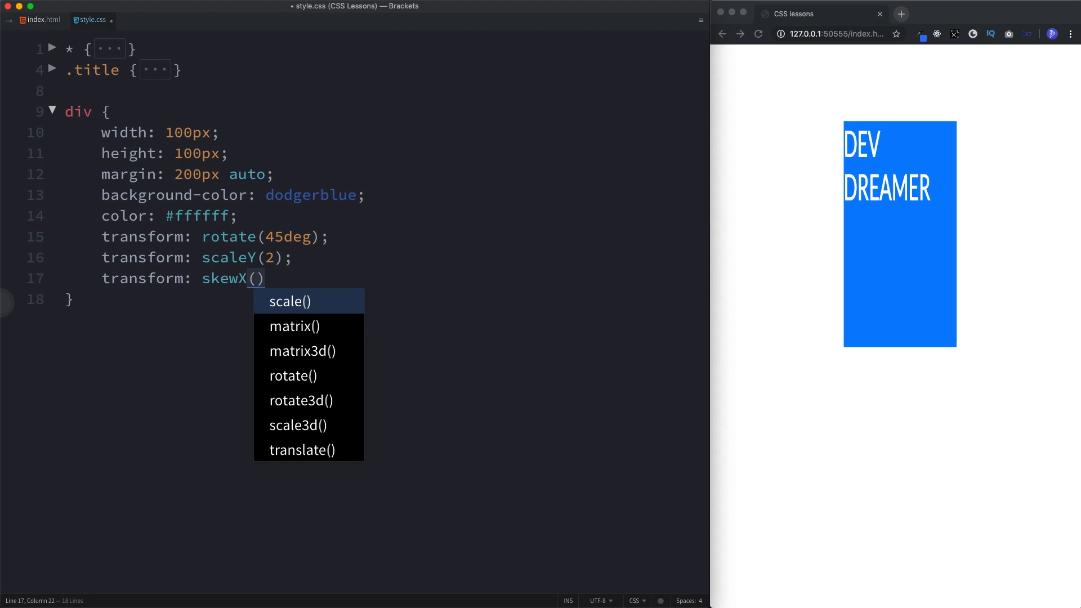
type("20deg")
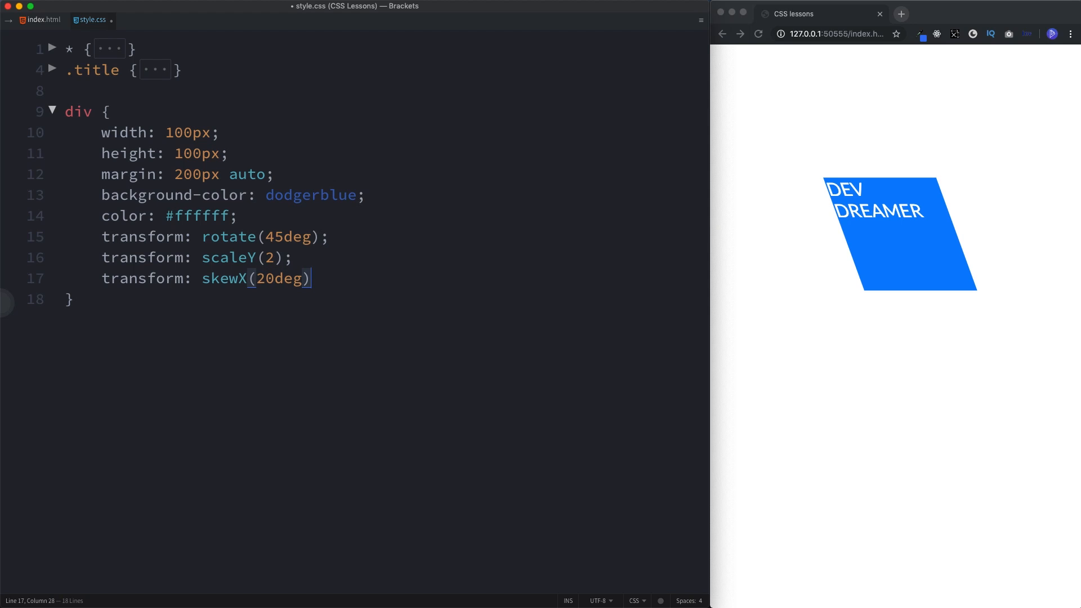
type(";")
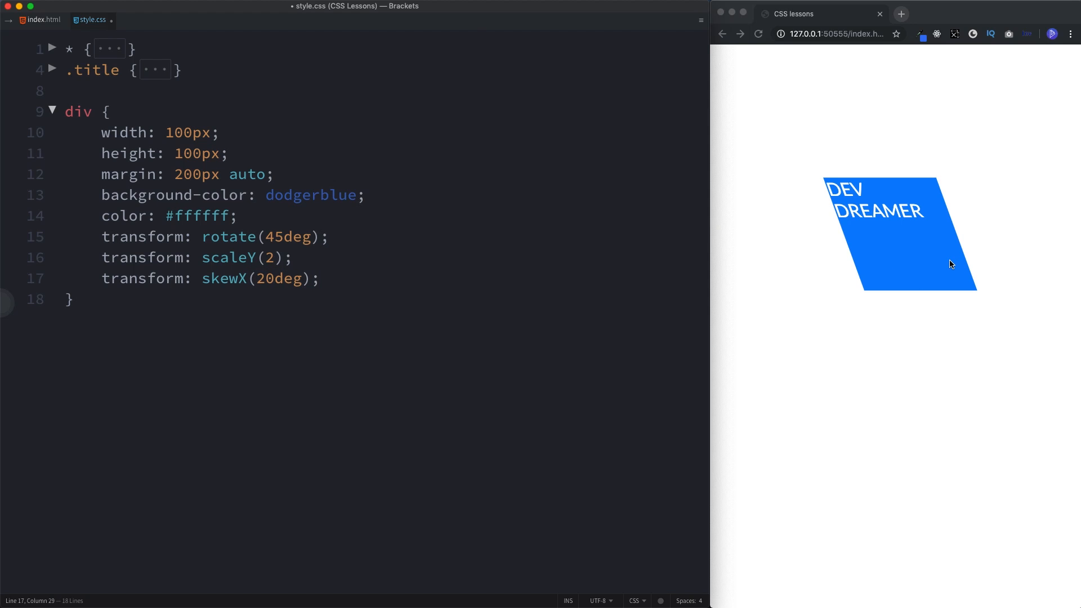
mouse_move(728, 241)
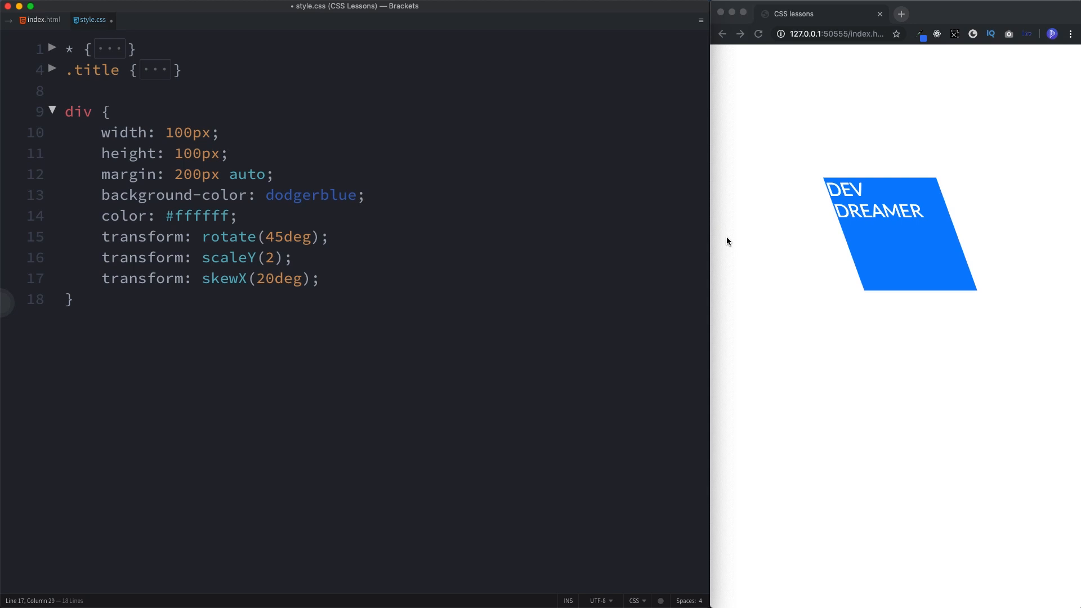
Change skewX to skewY so the box slants vertically
left_click(293, 258)
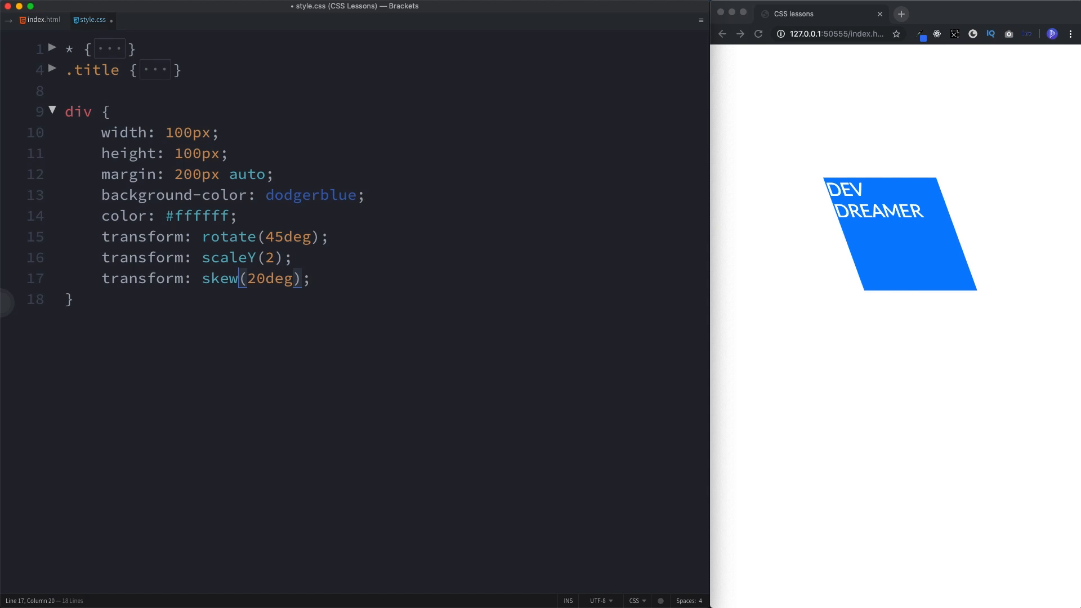
type("Y")
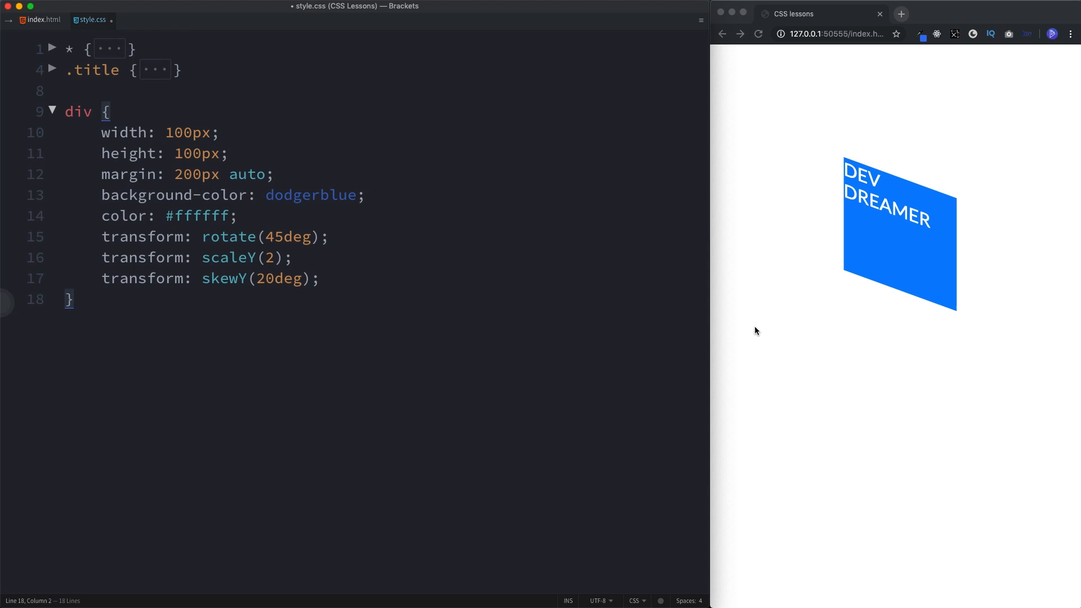
mouse_move(738, 330)
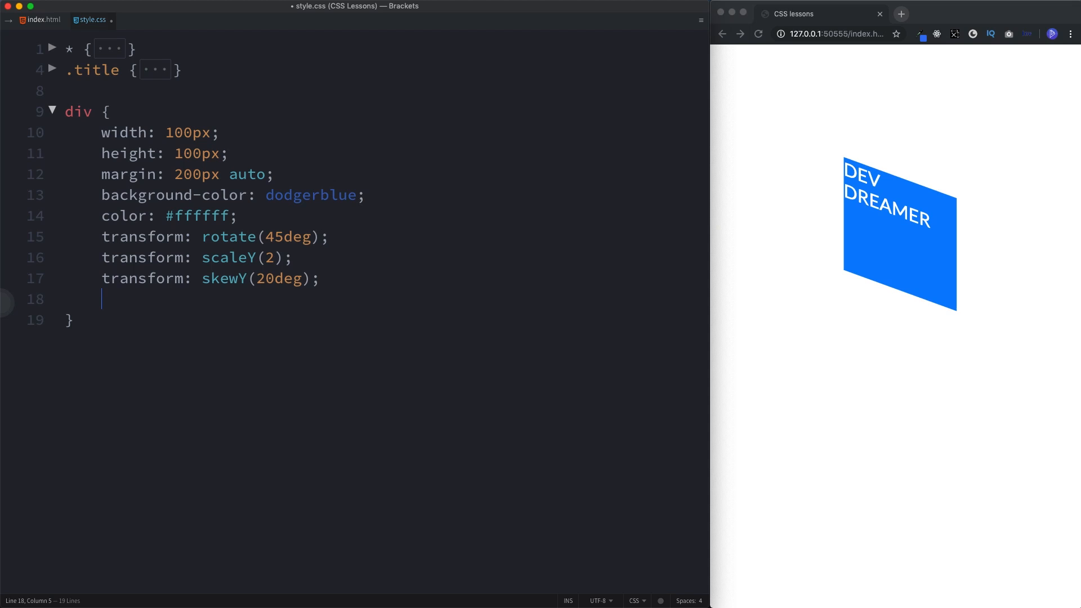
Add a fourth line transform: translate(50px, 100px)
type("transform: translate();")
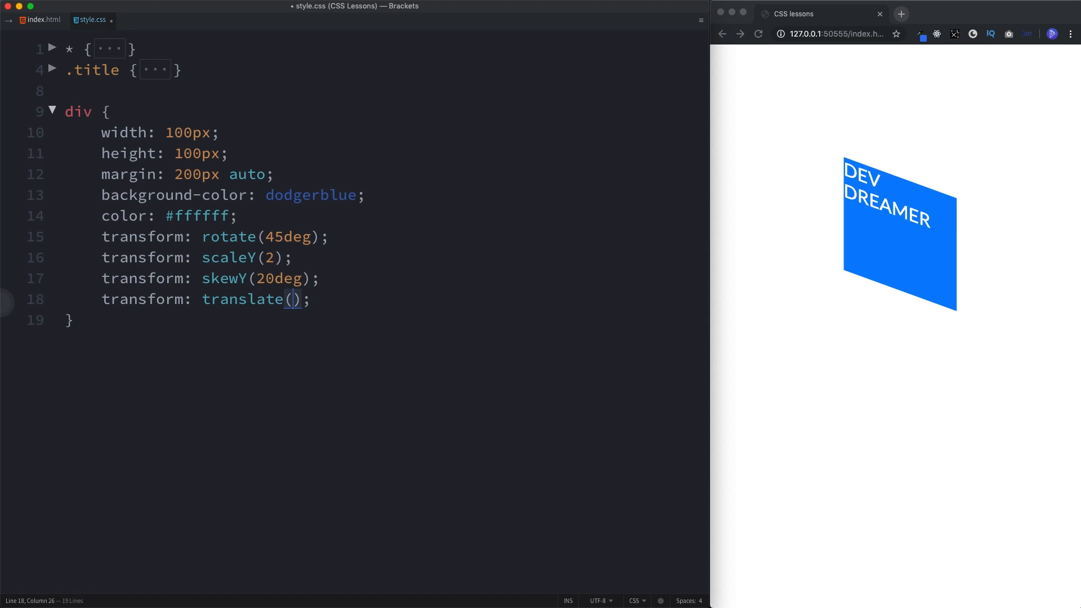
type("50px")
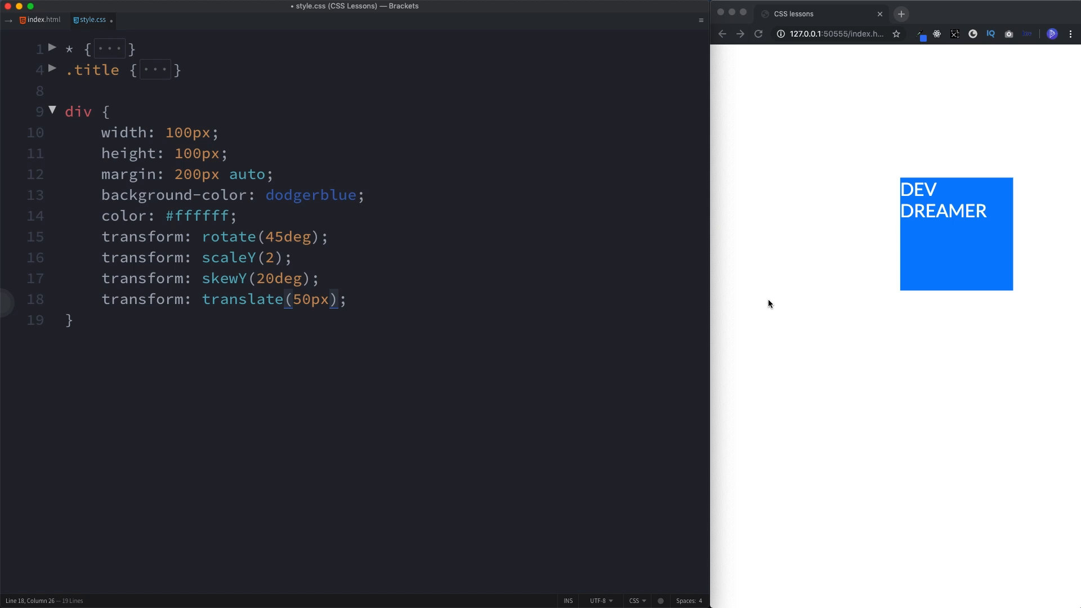
mouse_move(408, 321)
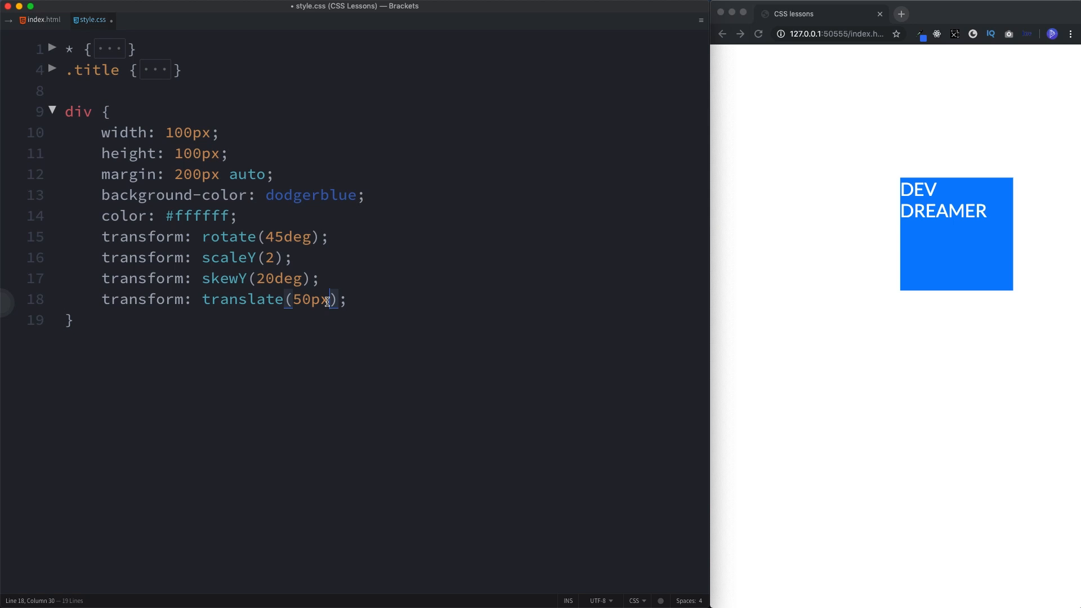
type(", 100px")
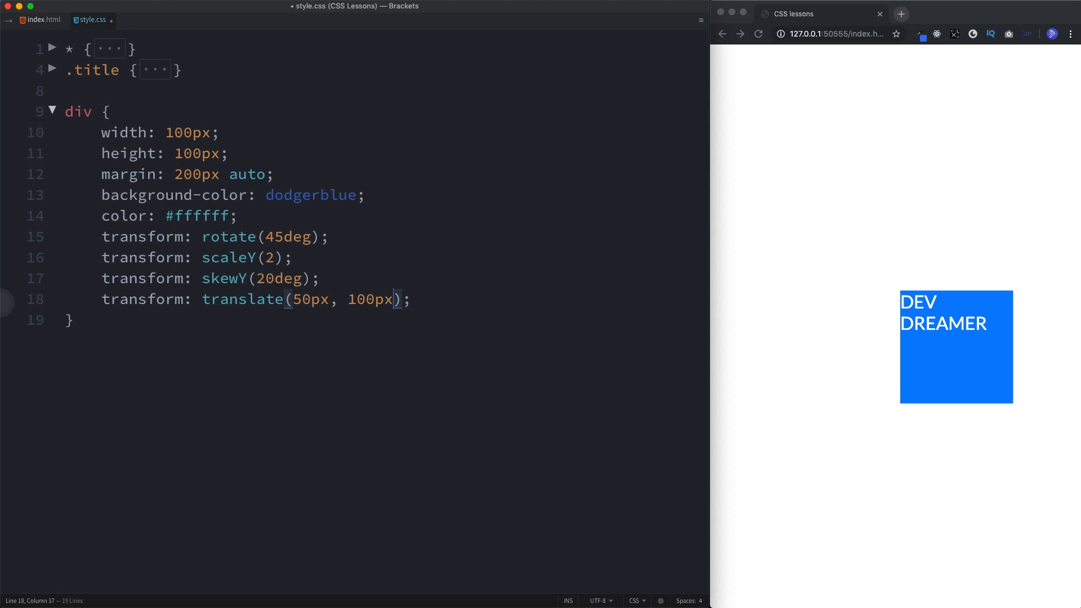
left_click(66, 318)
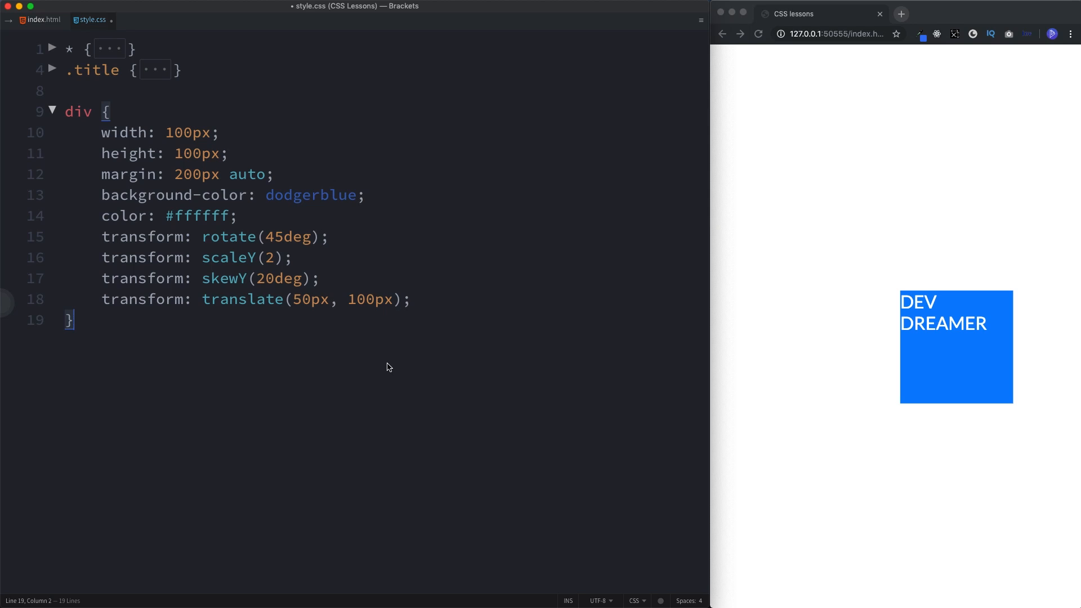
mouse_move(678, 417)
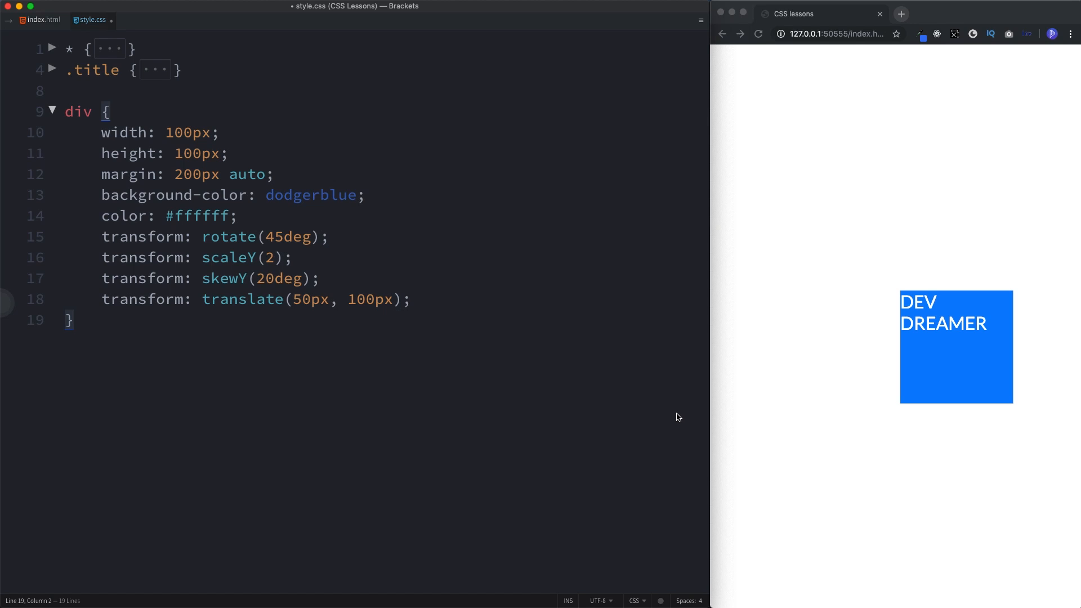
mouse_move(977, 301)
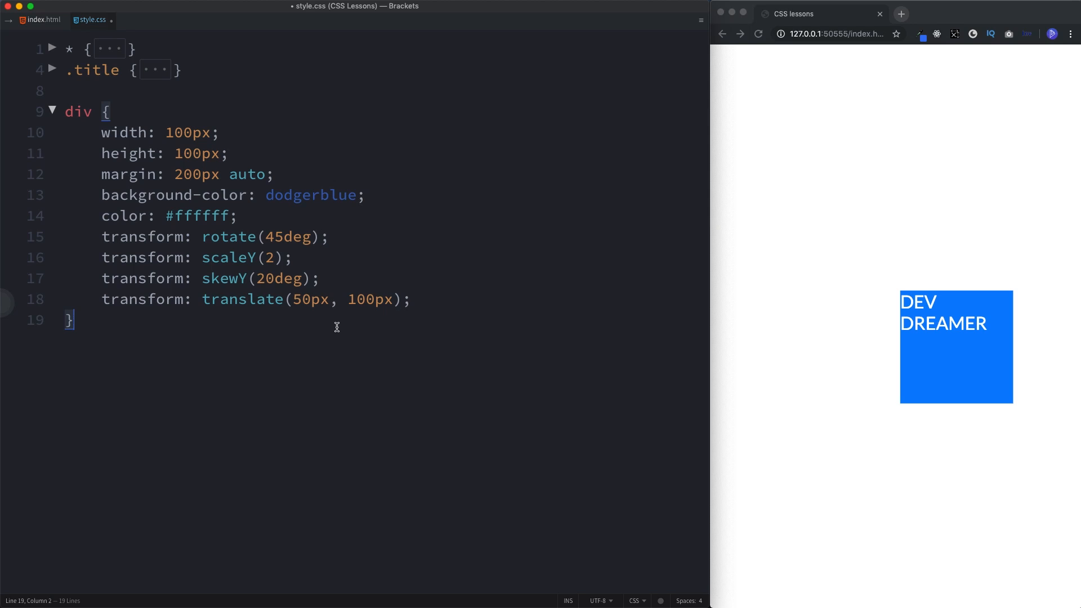
mouse_move(283, 299)
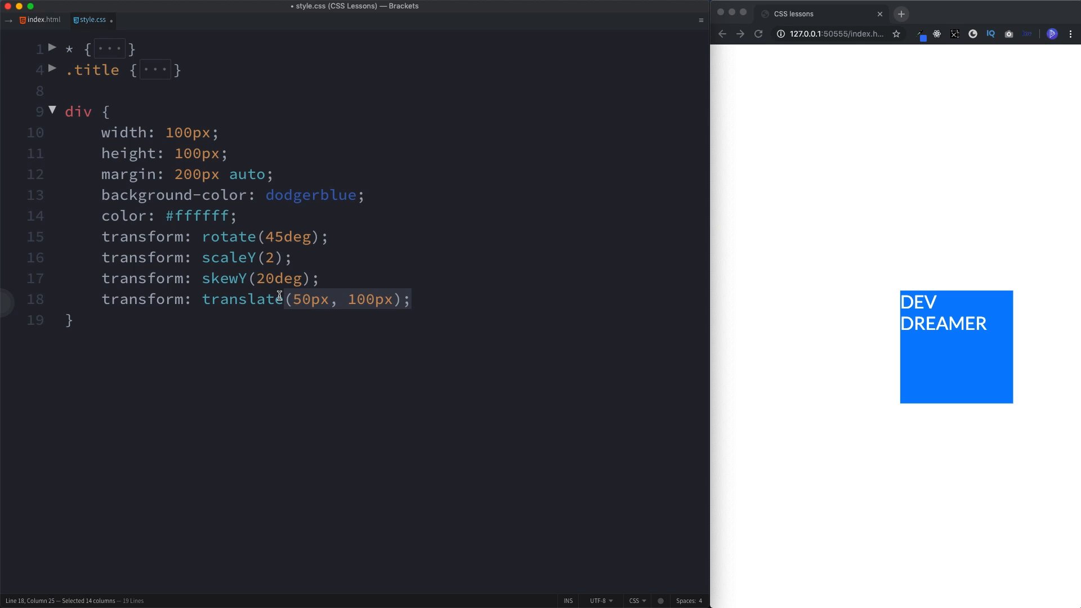
Rewrite the translate function as translateX(50px) and leave the cursor at the line end
type("translateX")
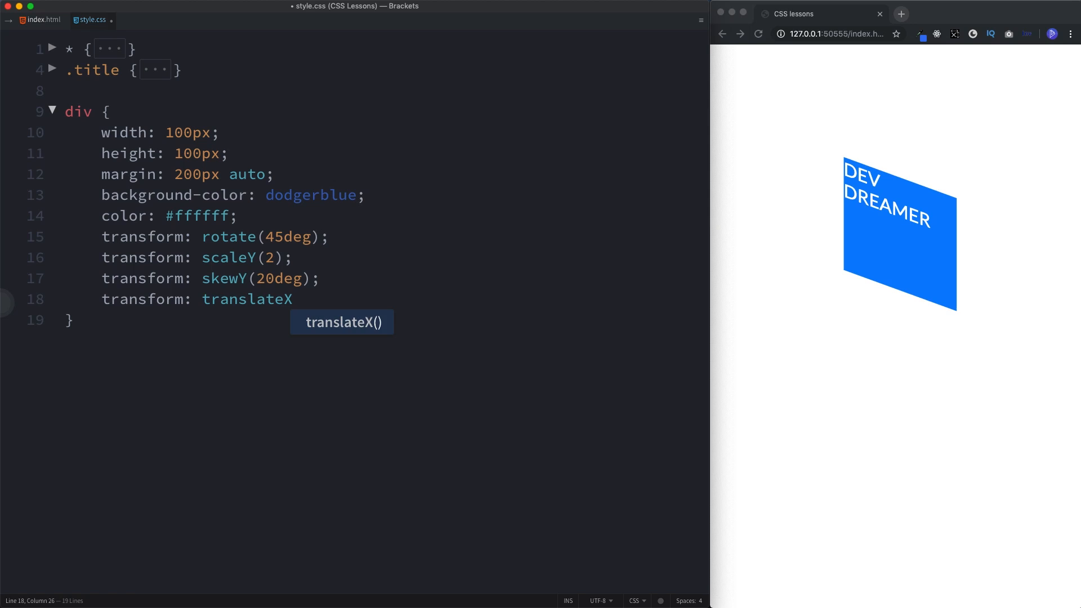
type("()")
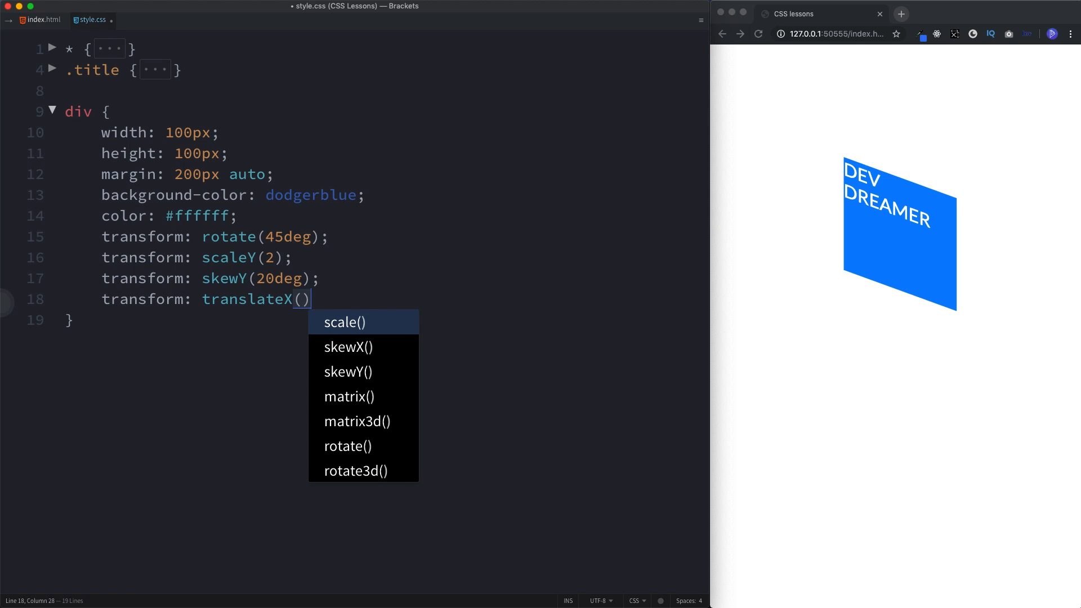
type("500")
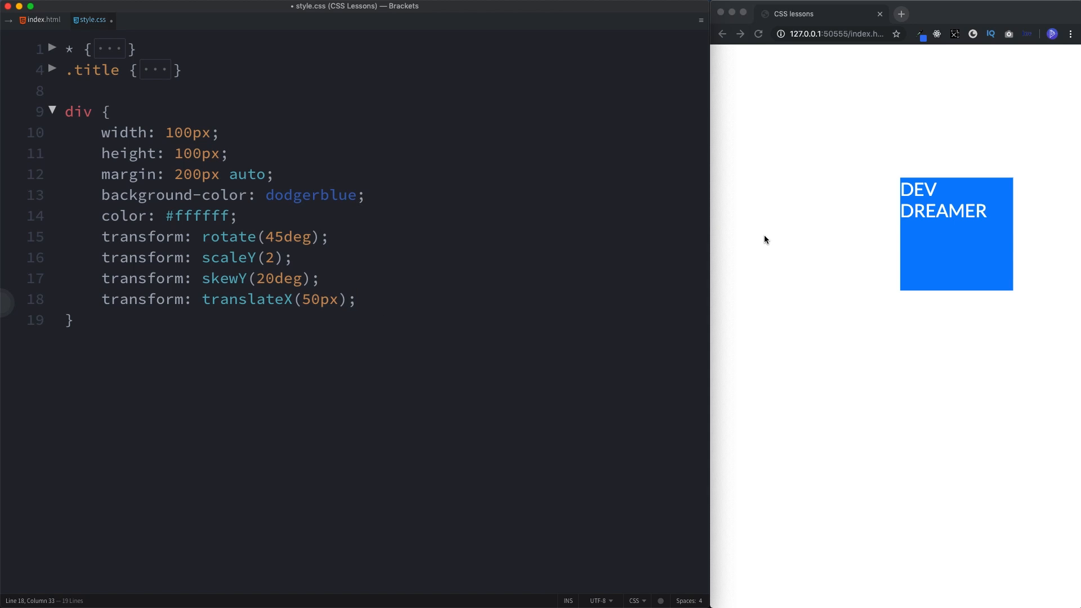
mouse_move(505, 382)
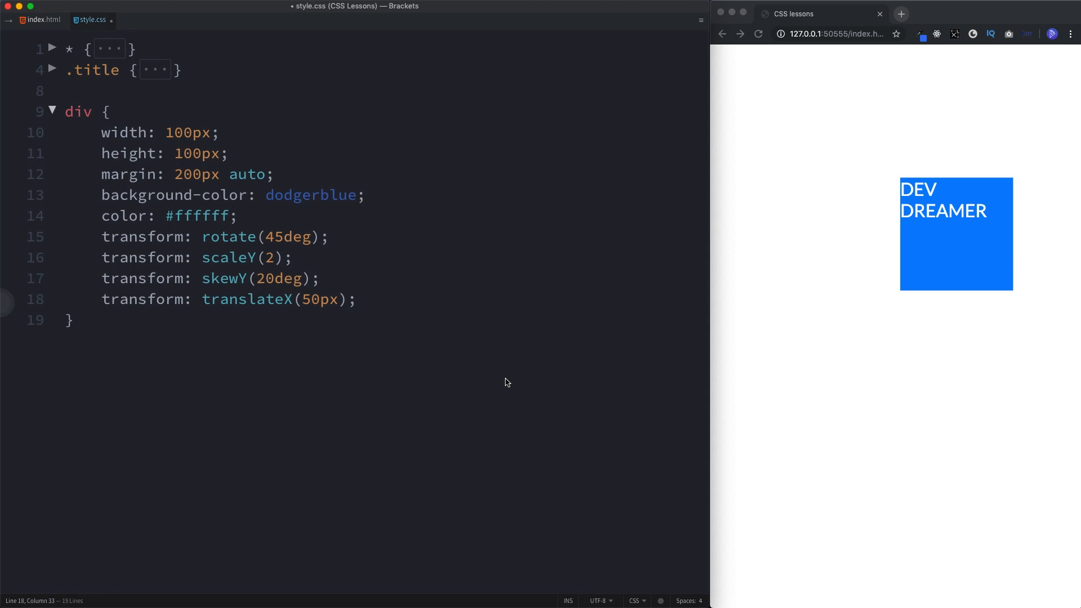
left_click(354, 299)
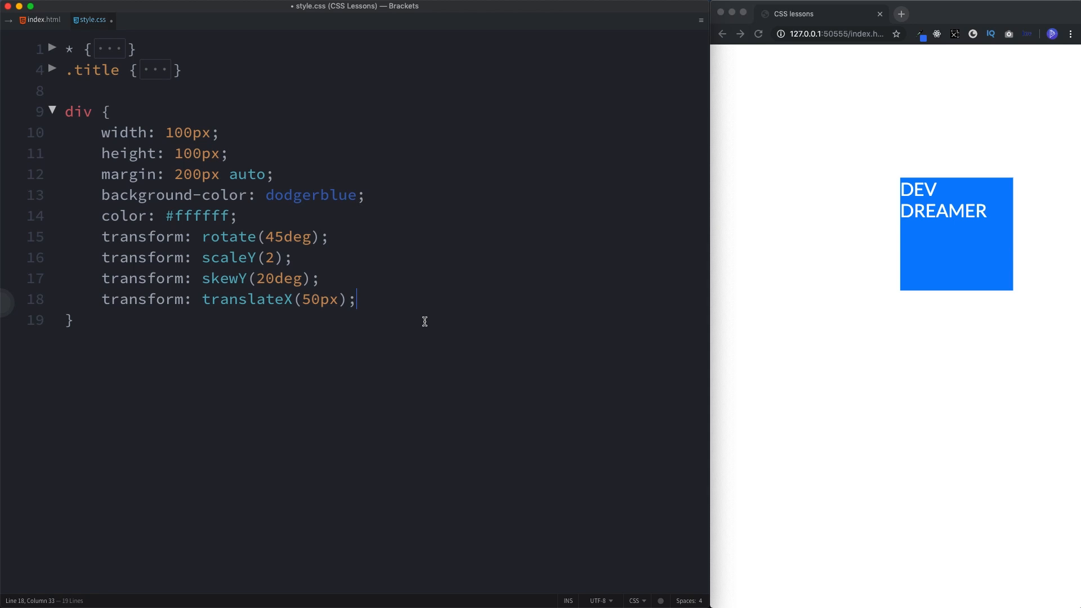
mouse_move(219, 307)
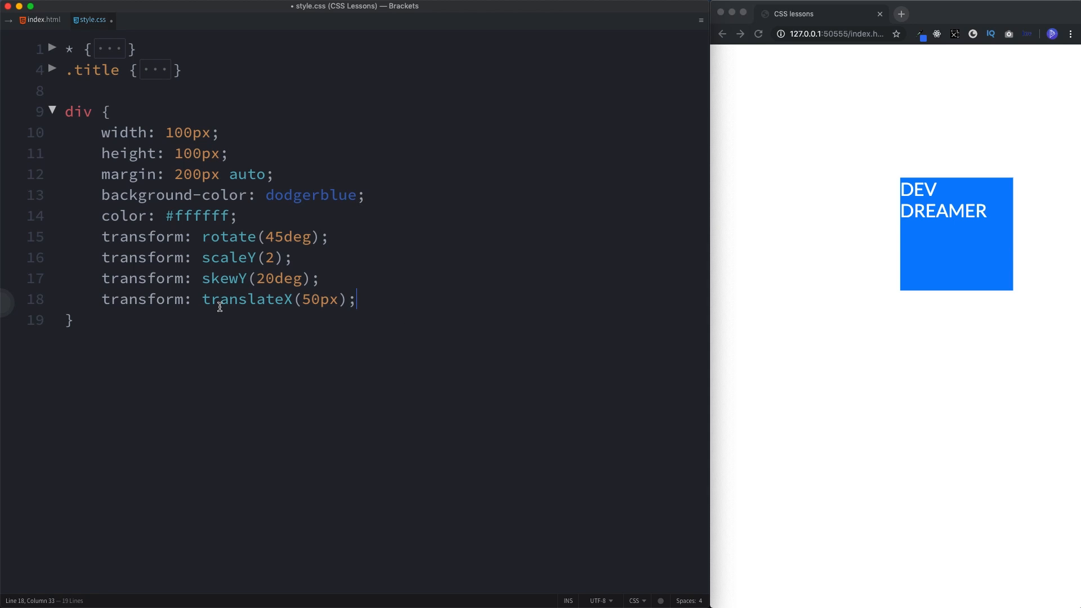
mouse_move(200, 290)
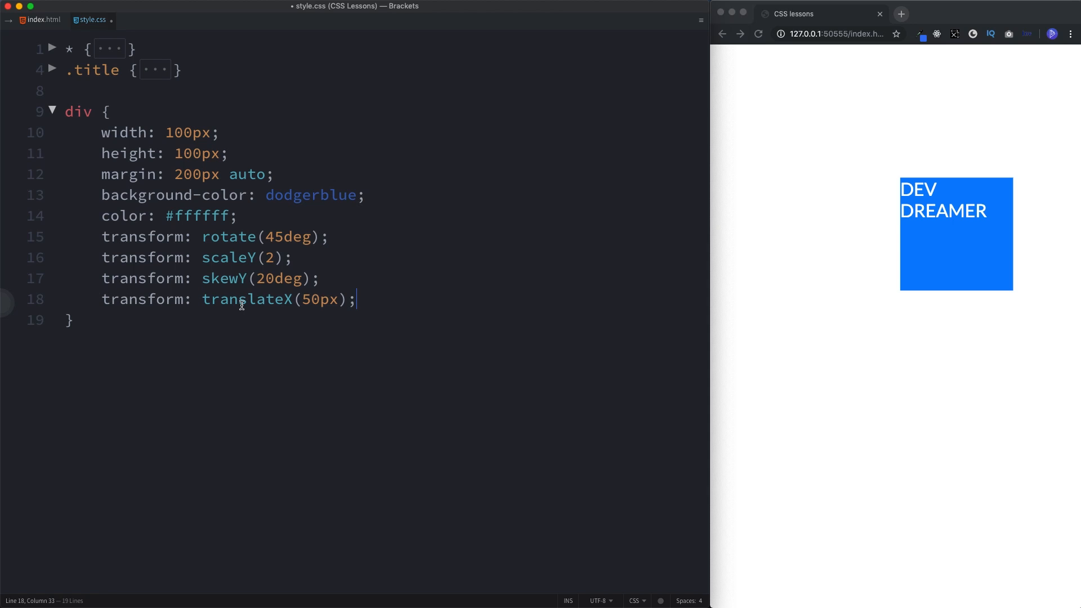
left_click(69, 318)
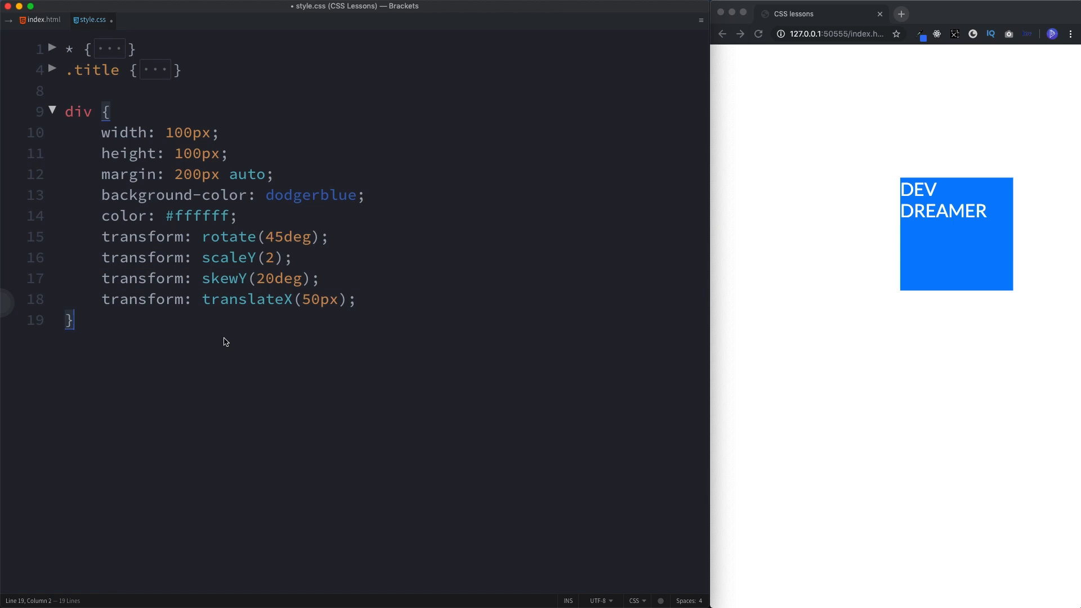
left_click_drag(101, 300, 356, 300)
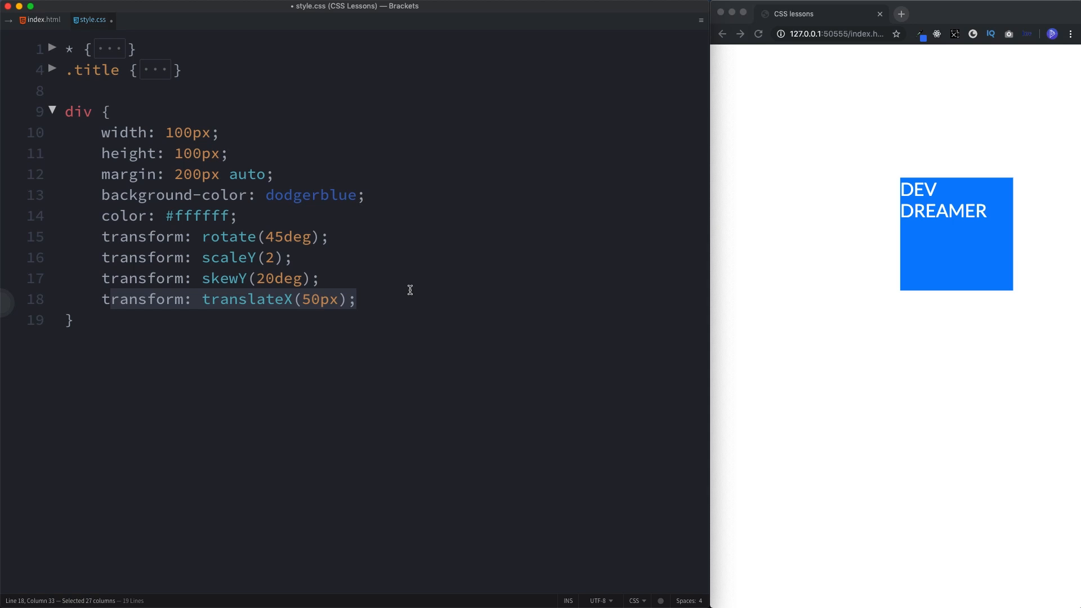
left_click(67, 320)
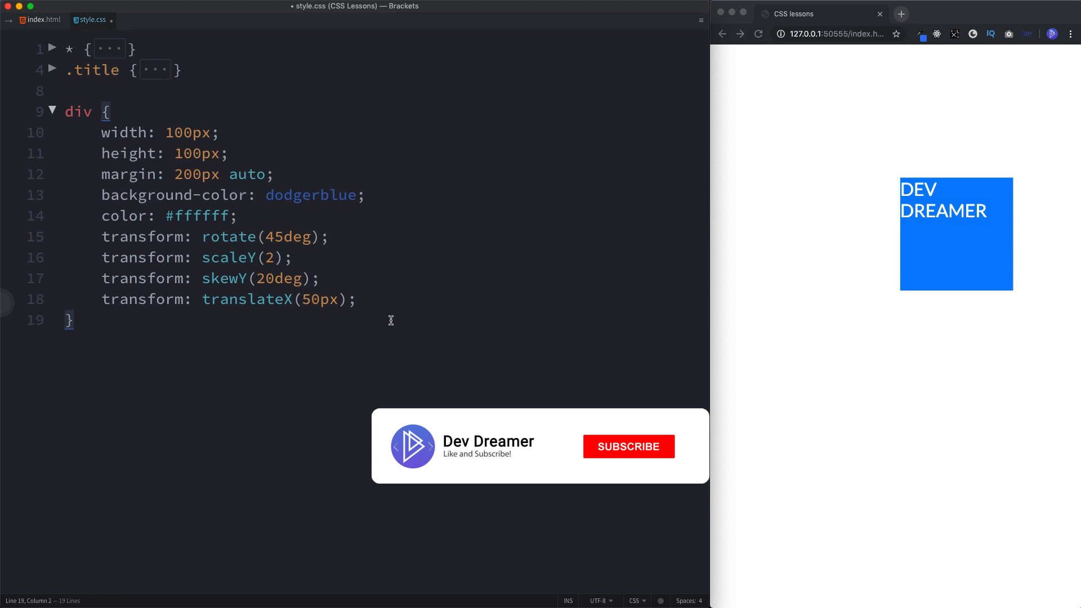
left_click(627, 446)
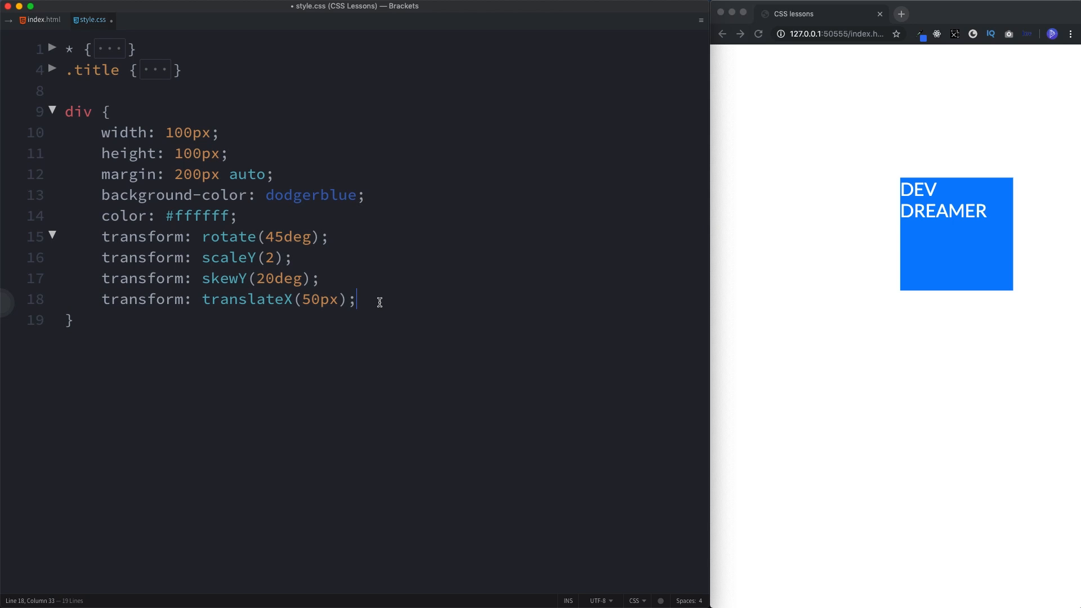
Add transform: matrix() with bracketed scaleX, skewY, skewX, scaleY, translateX, translateY placeholders
type("transform: matrix();")
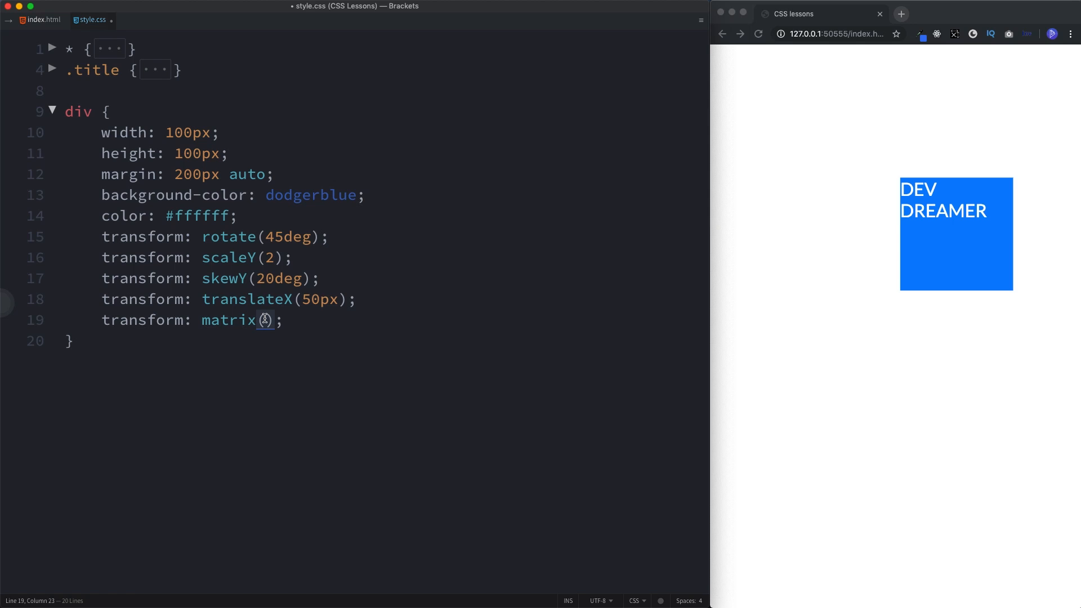
type("[sca;")
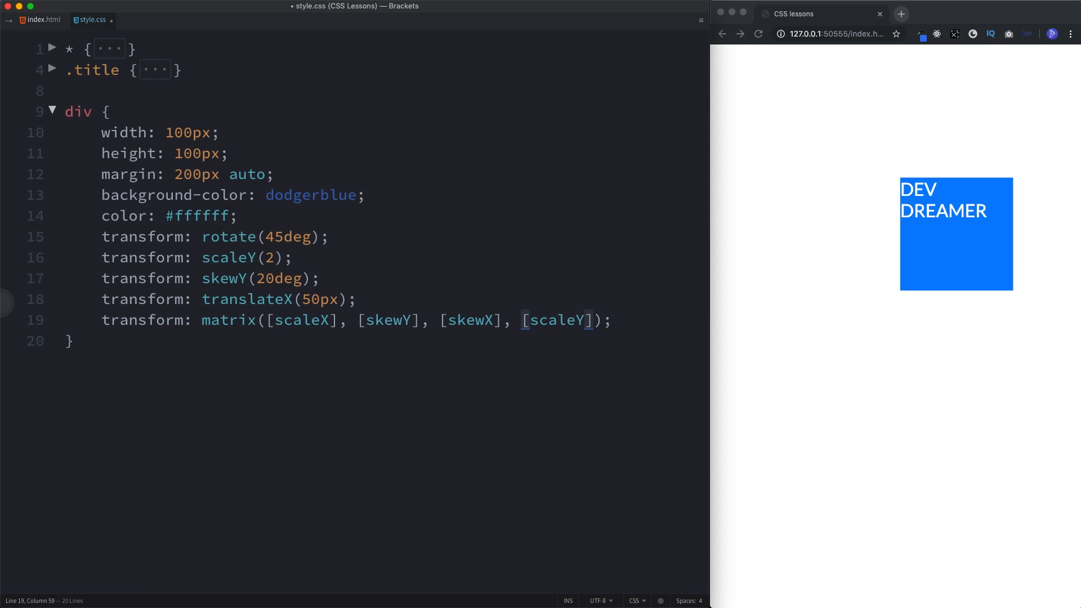
type(", [translateX]")
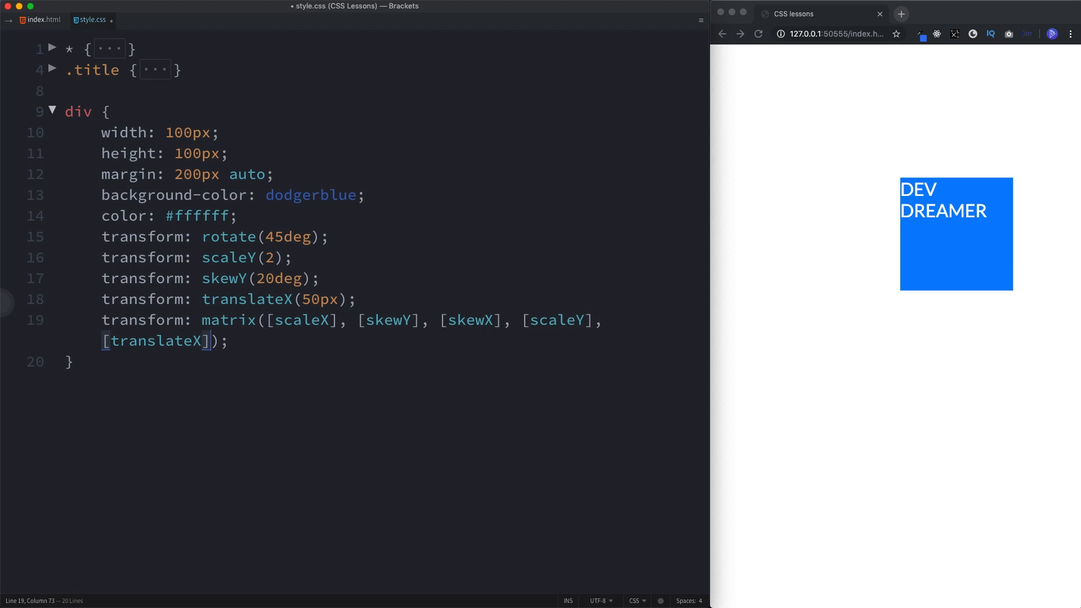
type("[tra")
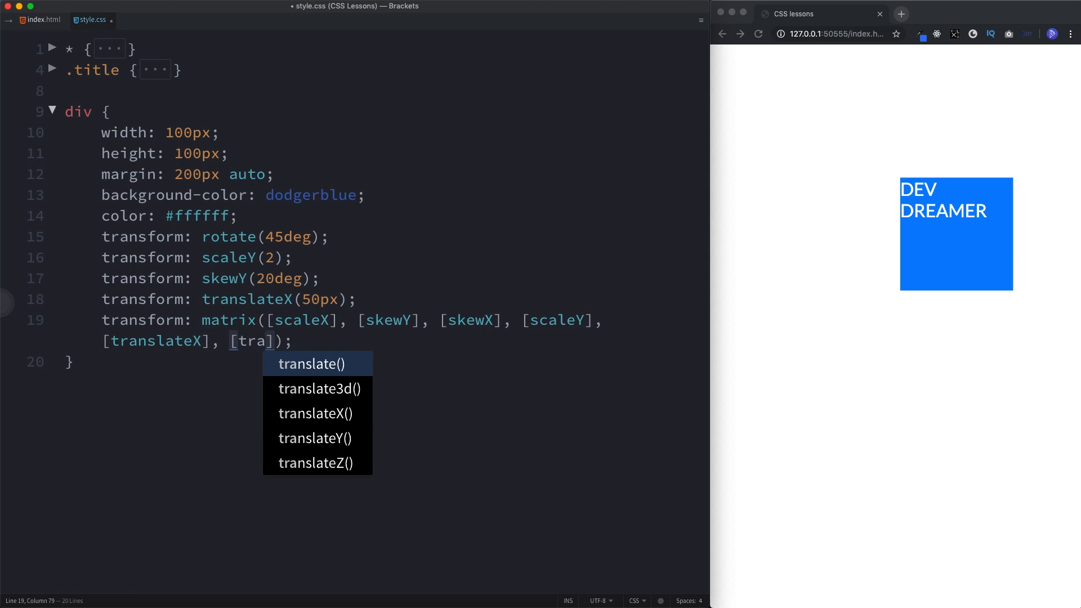
left_click(314, 438)
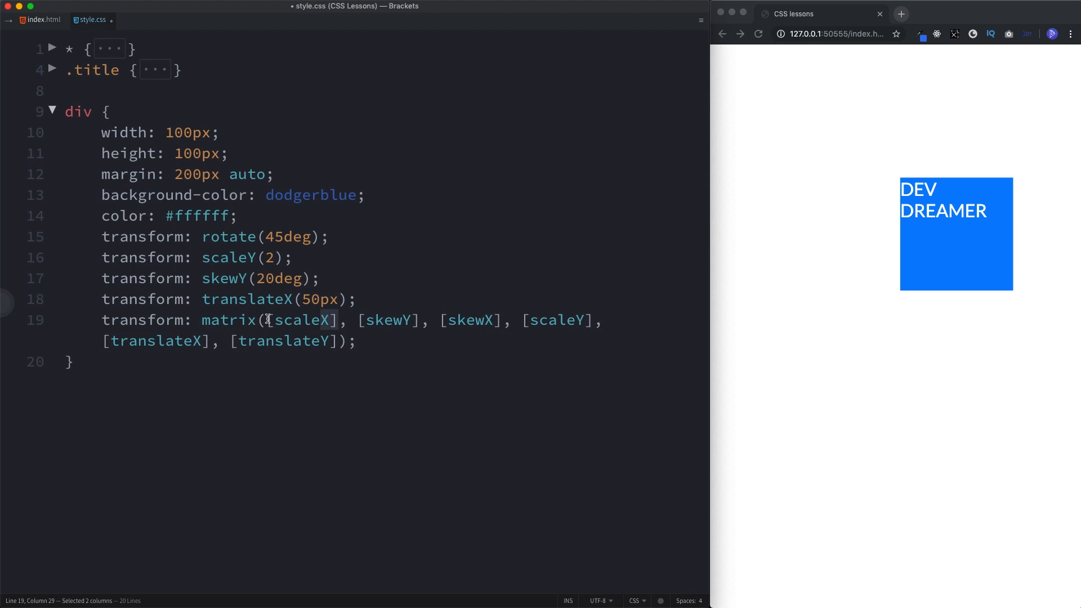
Replace the matrix placeholders with the values 2, 1, 1, 2, 70, -200
type("2")
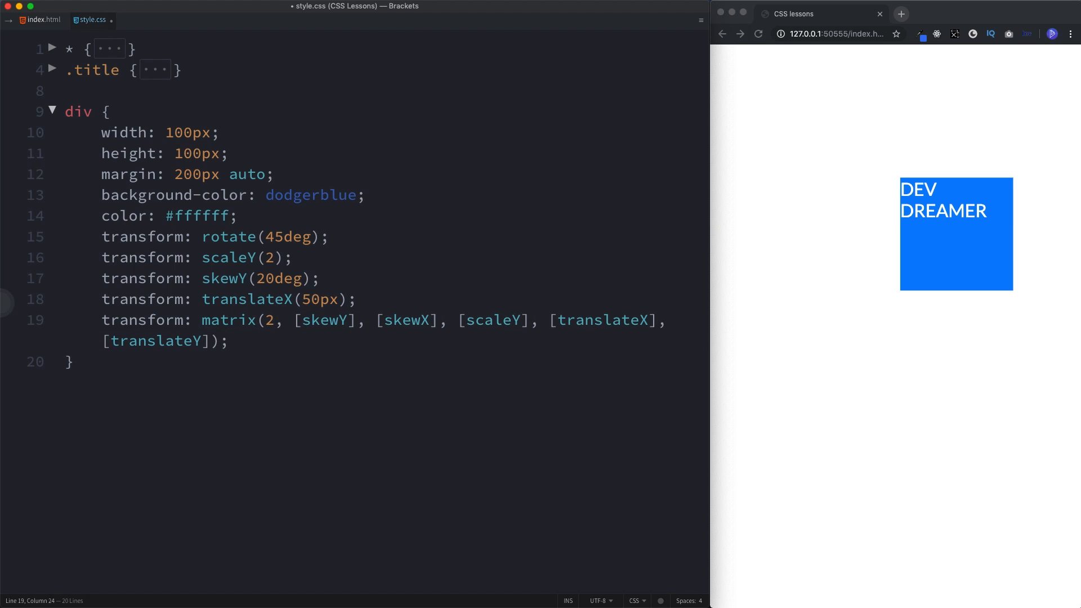
left_click(278, 324)
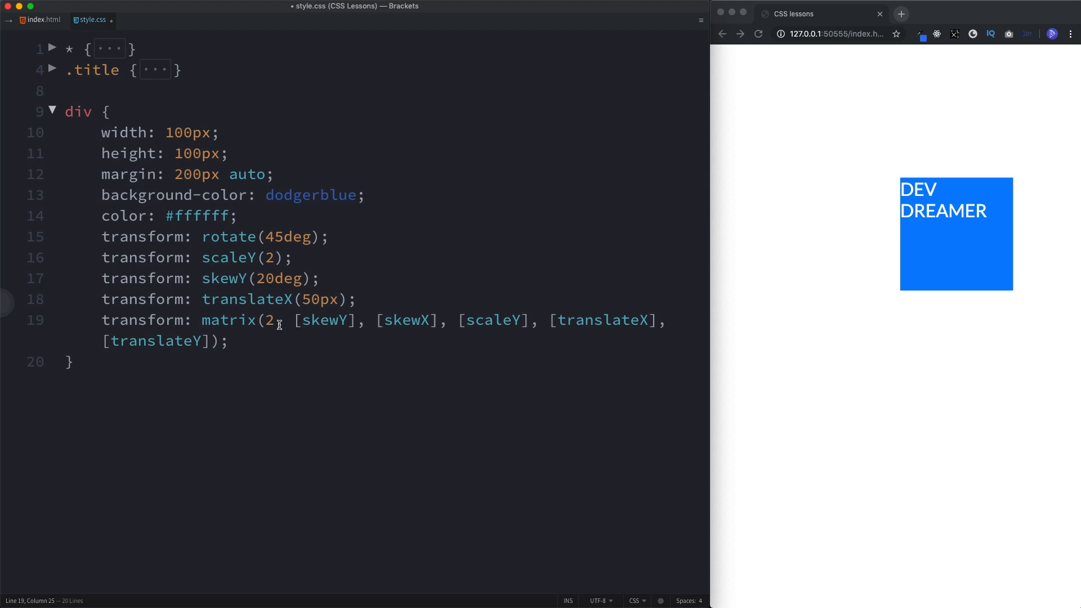
double_click(325, 320)
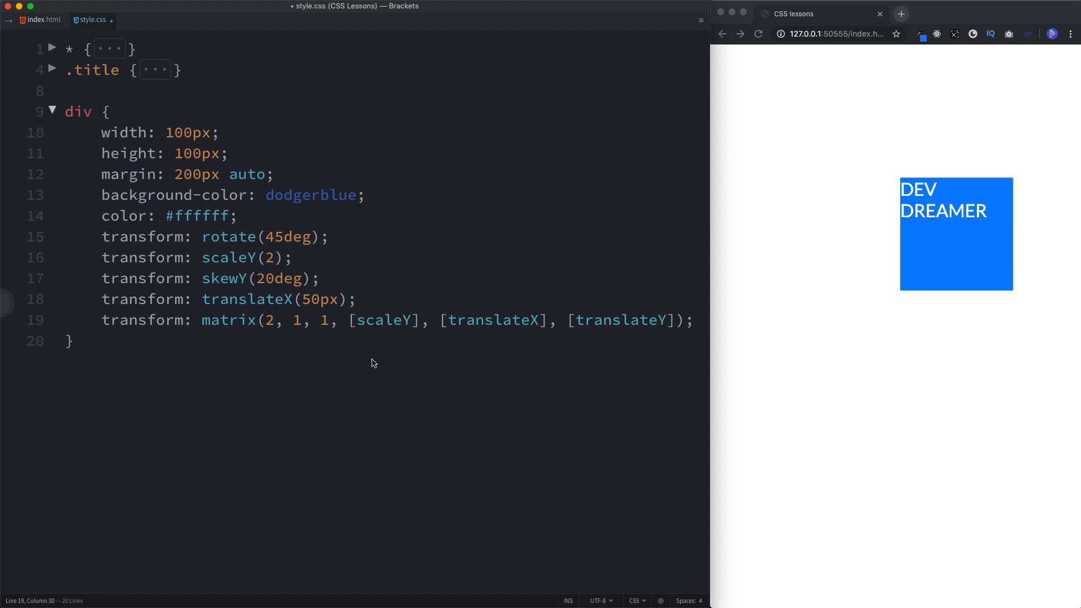
double_click(382, 320)
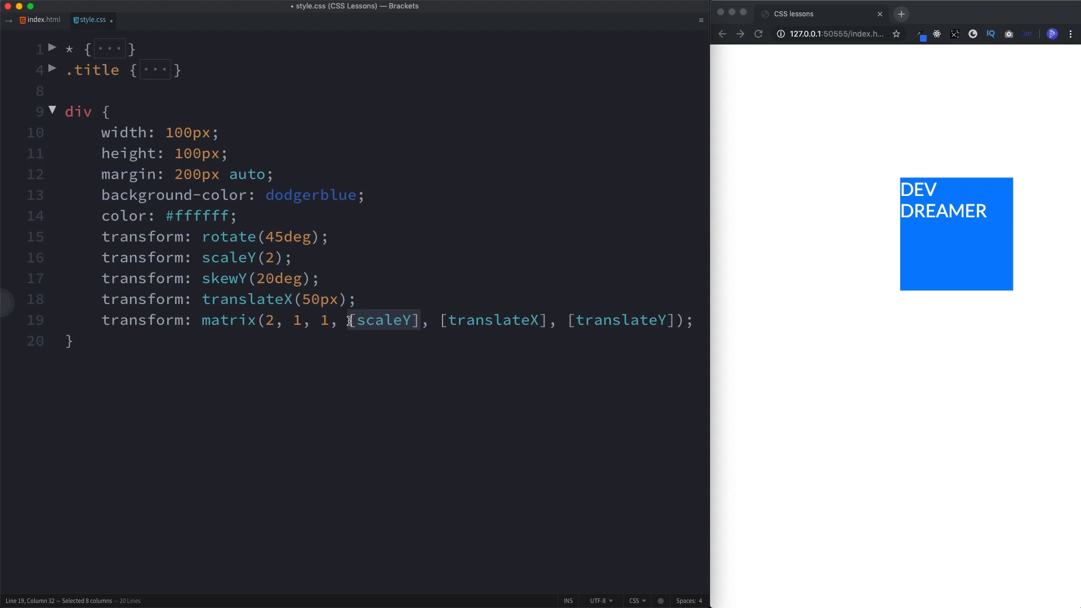
type("2")
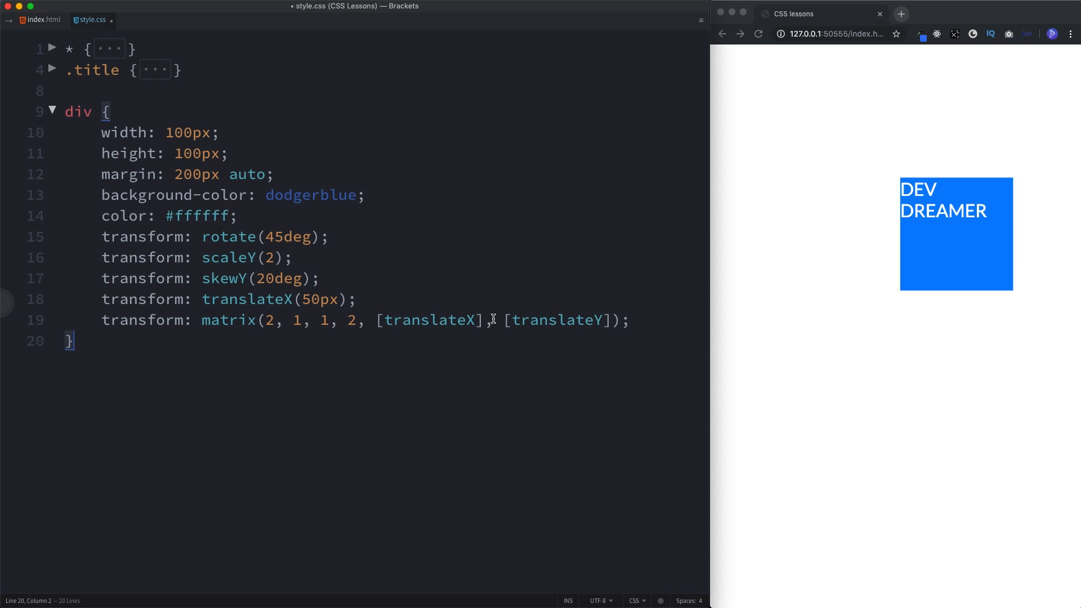
type("70")
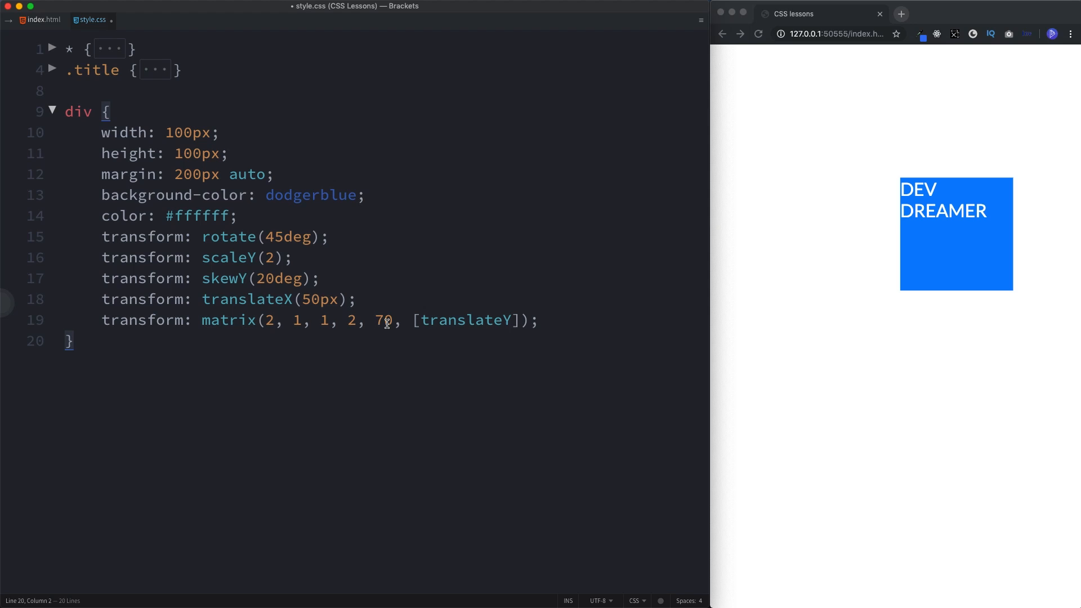
mouse_move(448, 351)
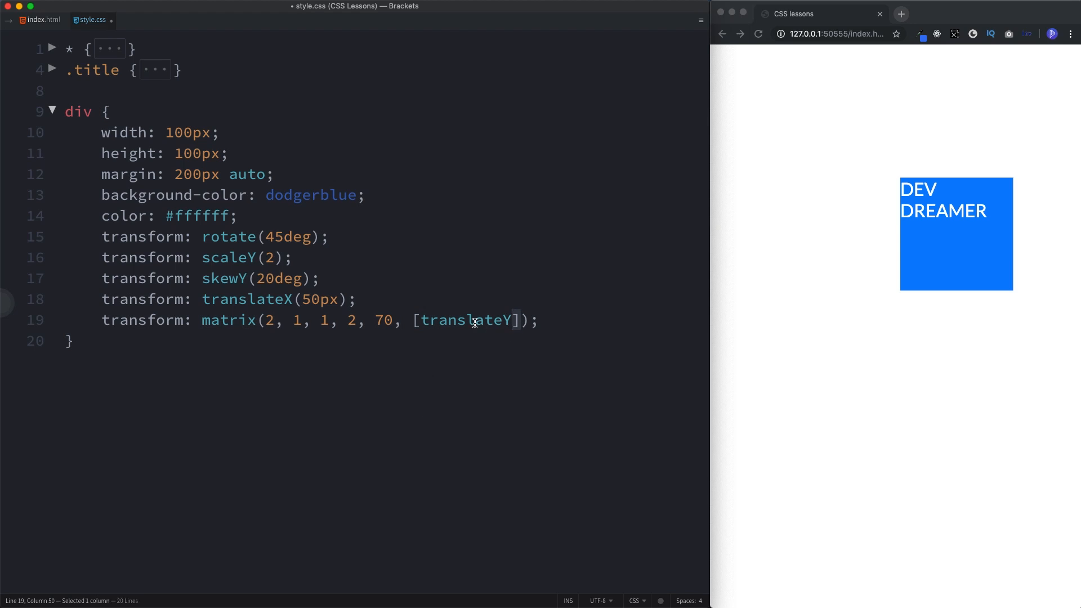
type("-")
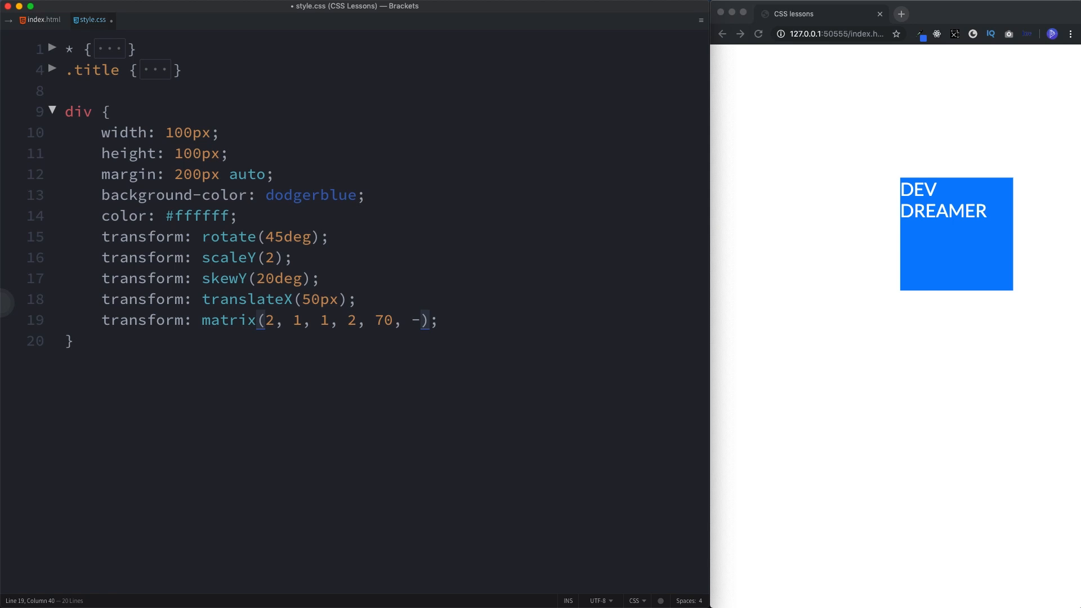
type("200")
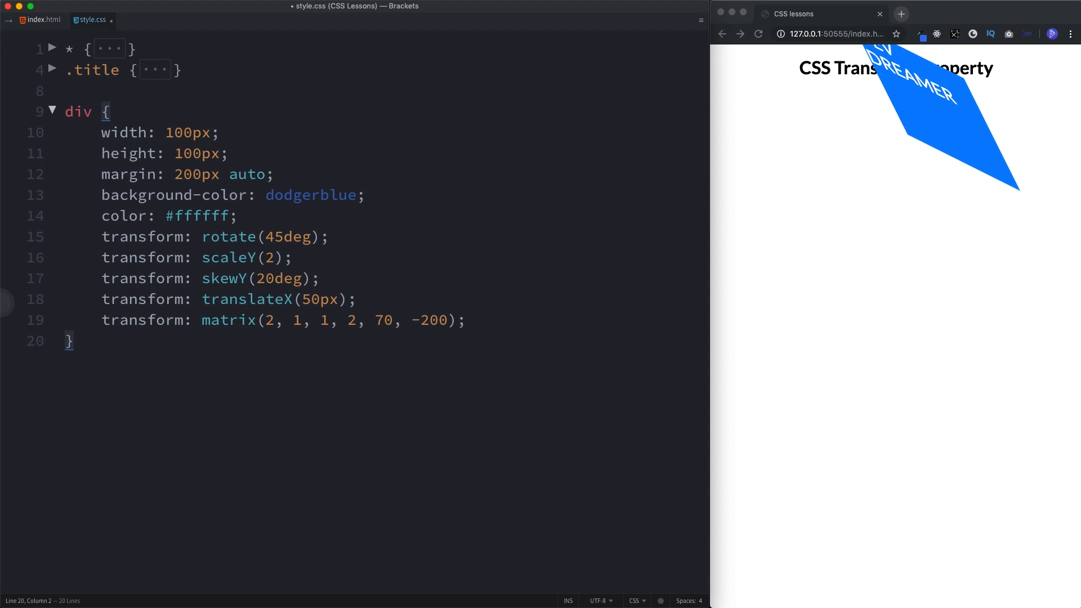
mouse_move(819, 449)
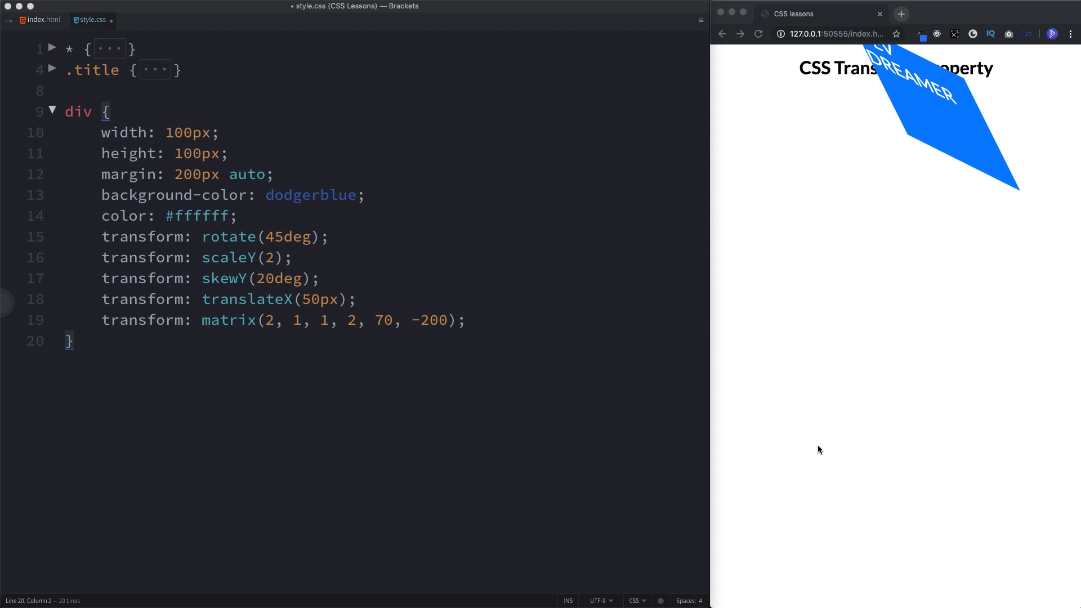
Comment out the four transform lines below rotate with Cmd+/ and start a div:hover rule
left_click_drag(101, 257, 465, 320)
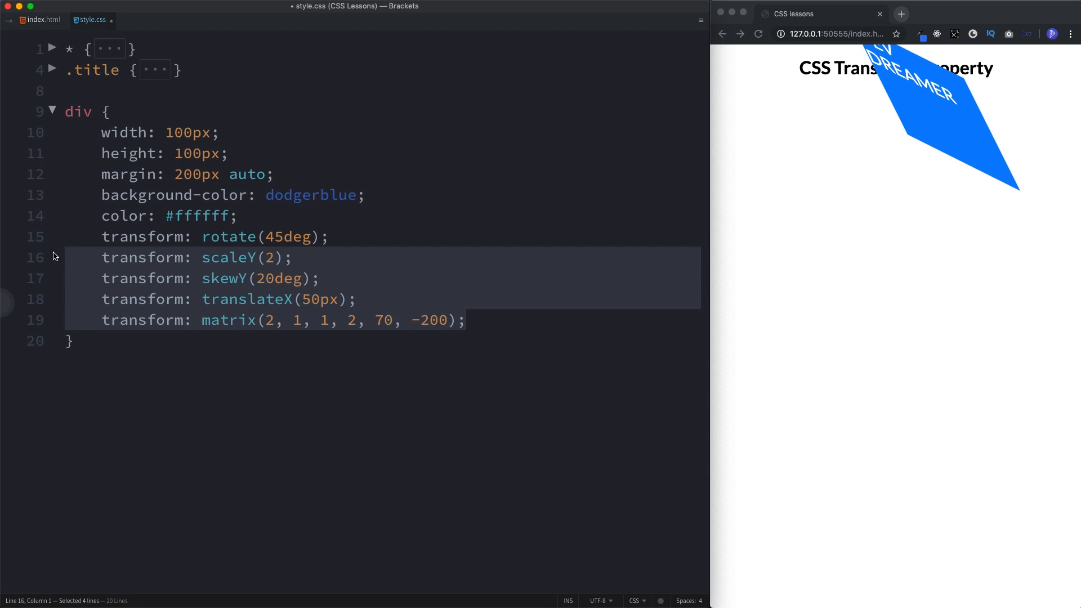
key("cmd+/")
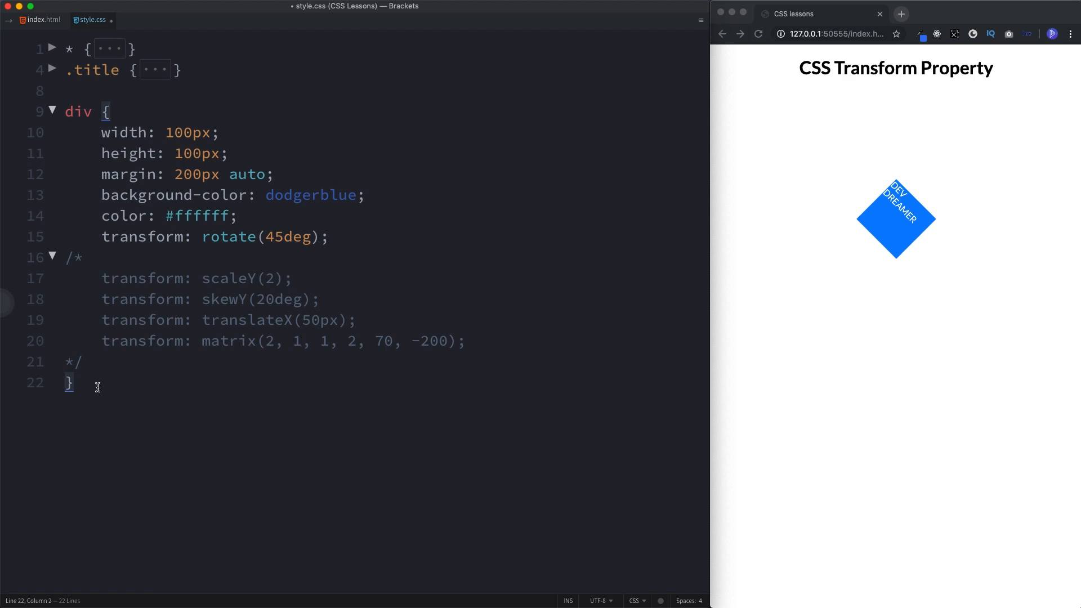
type("div:hover {")
type("cursor: pointer")
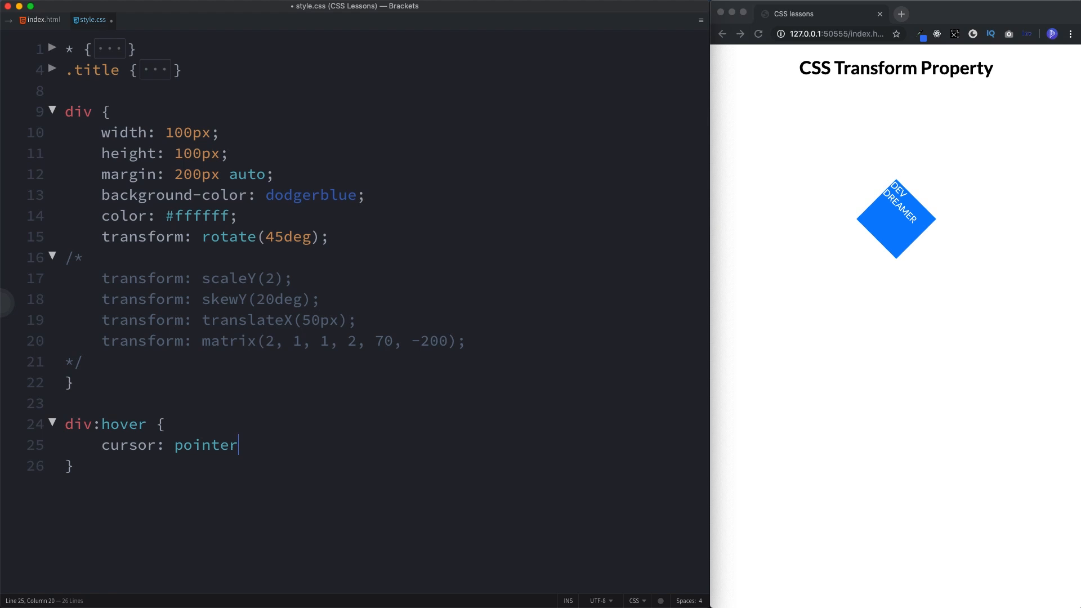
Give div:hover cursor: pointer and transition: all 2s linear
type(";")
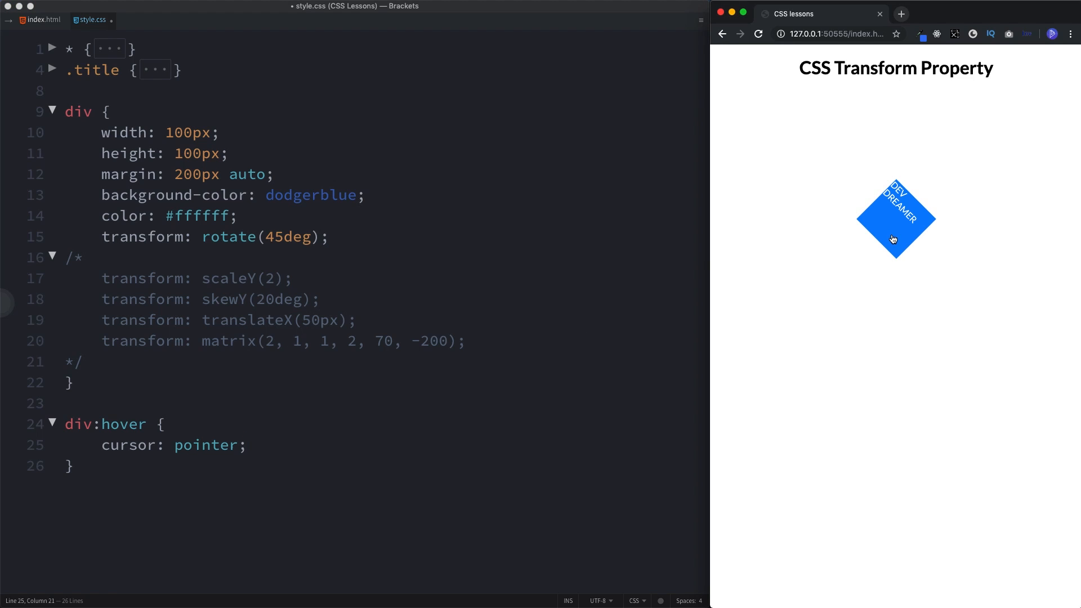
type("t")
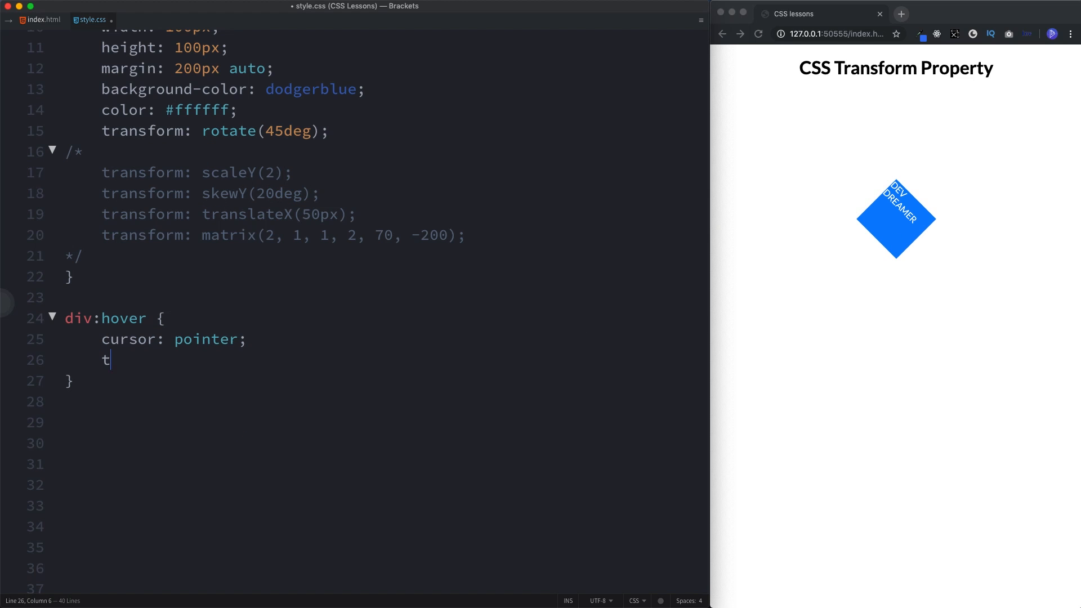
type("ransition: all")
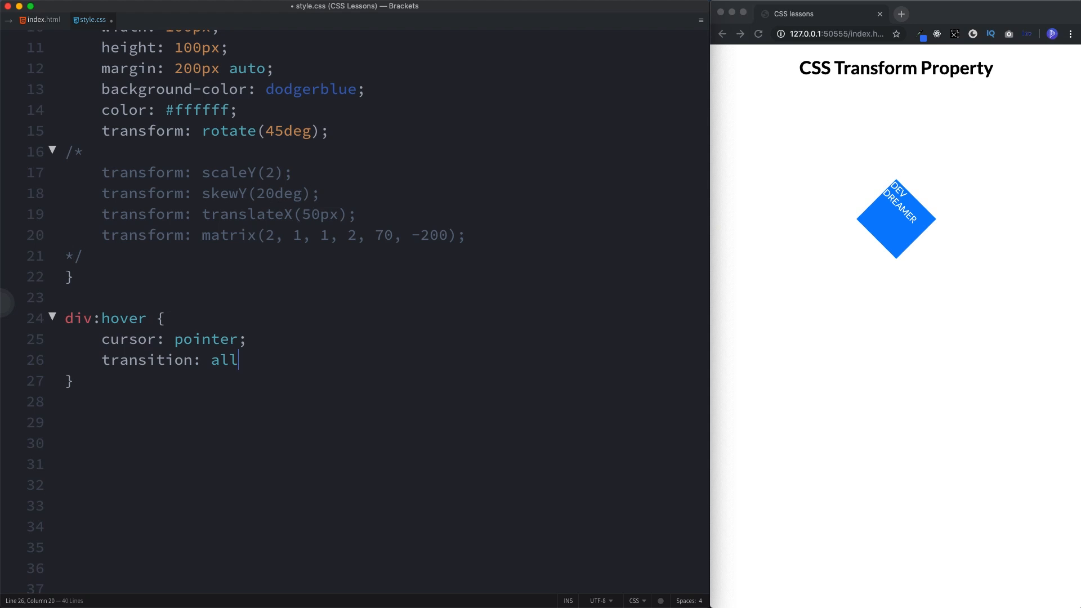
type("2s line")
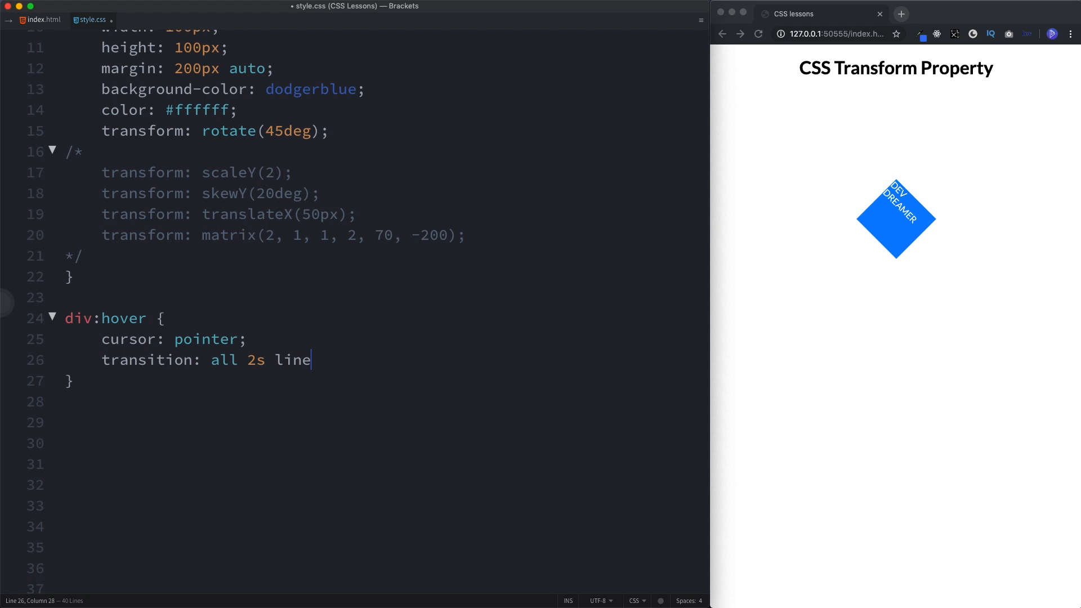
type("ar;")
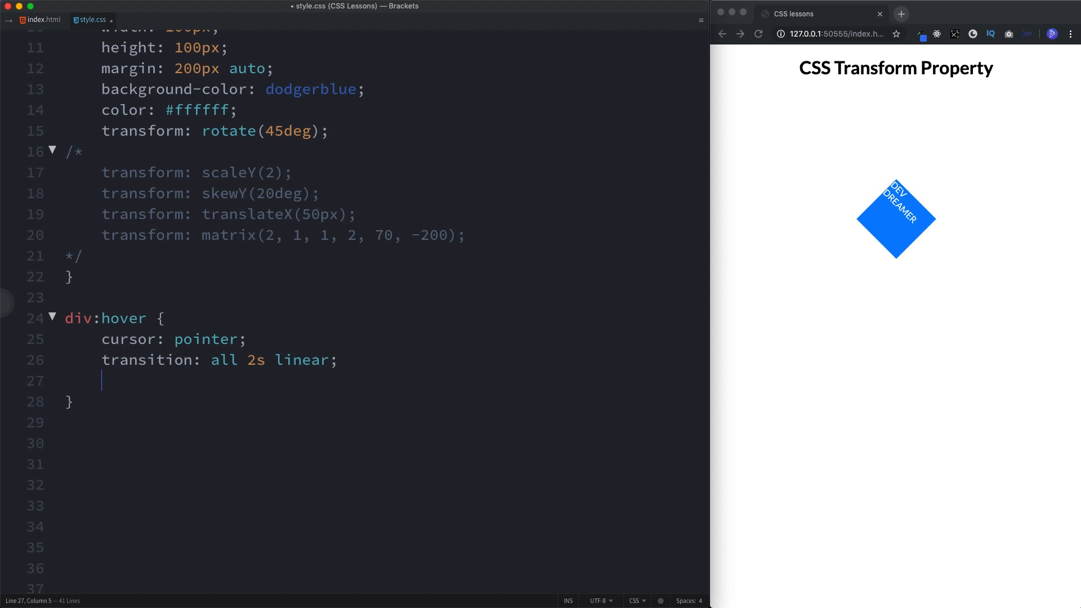
Add transform: rotate(360deg) to the hover rule and set the base rotation to 0deg
type("tr")
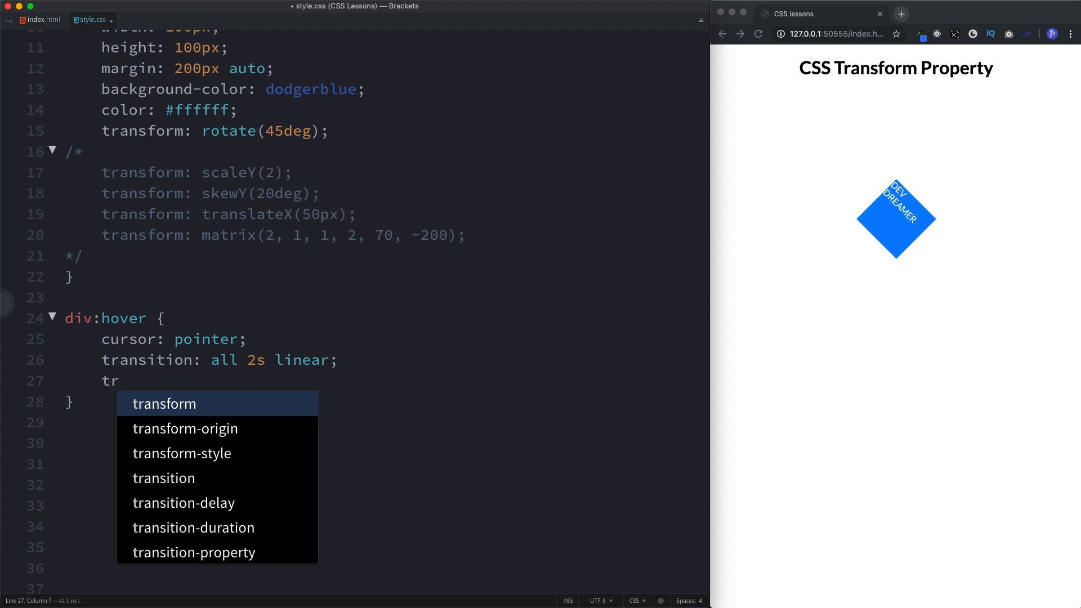
type("ansform: rotate(36")
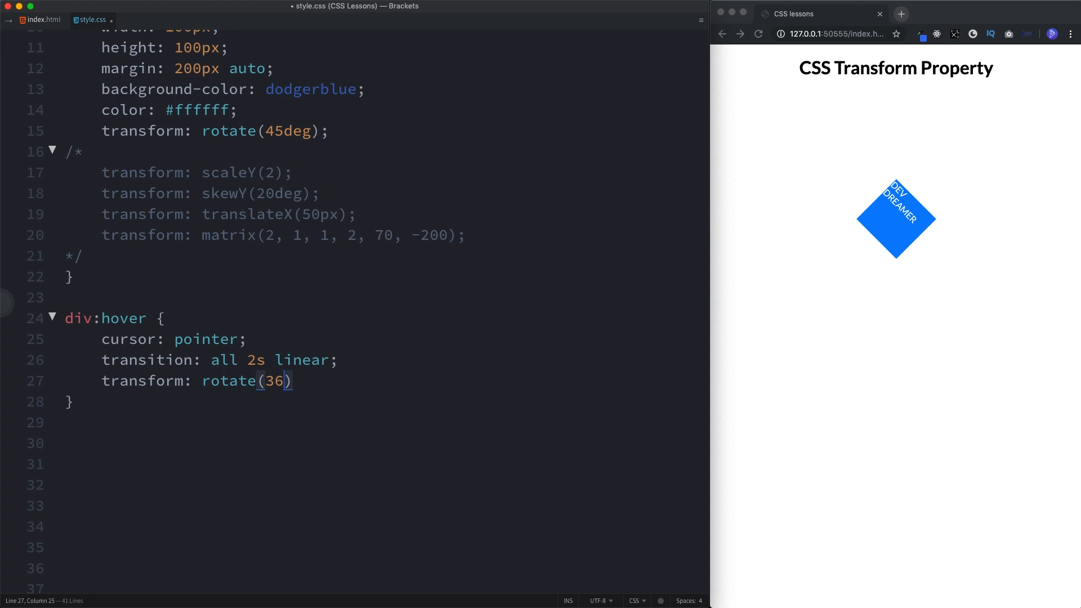
type("0deg);")
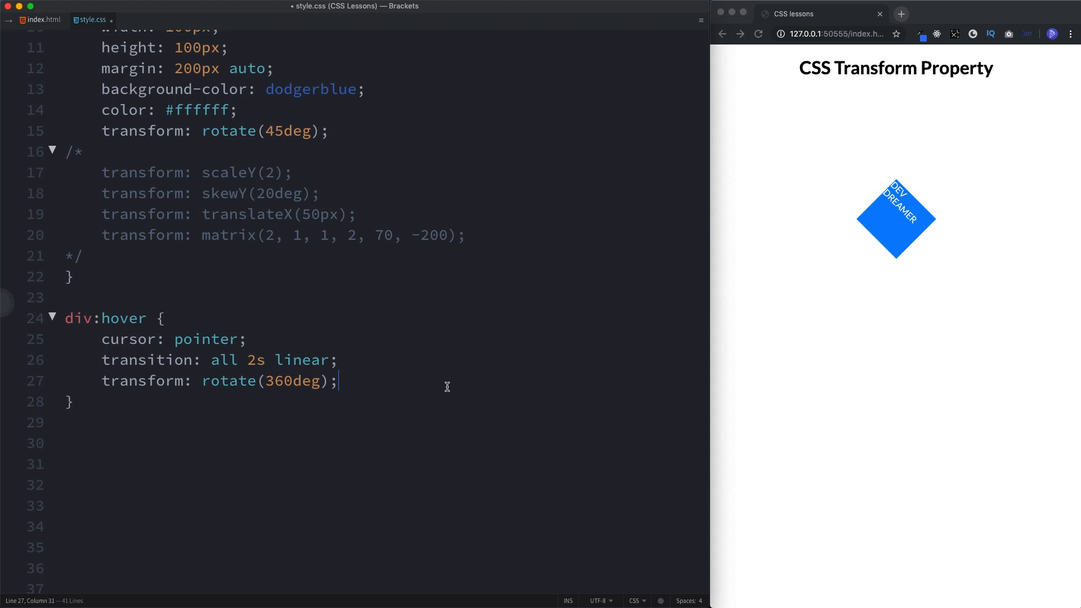
type("0")
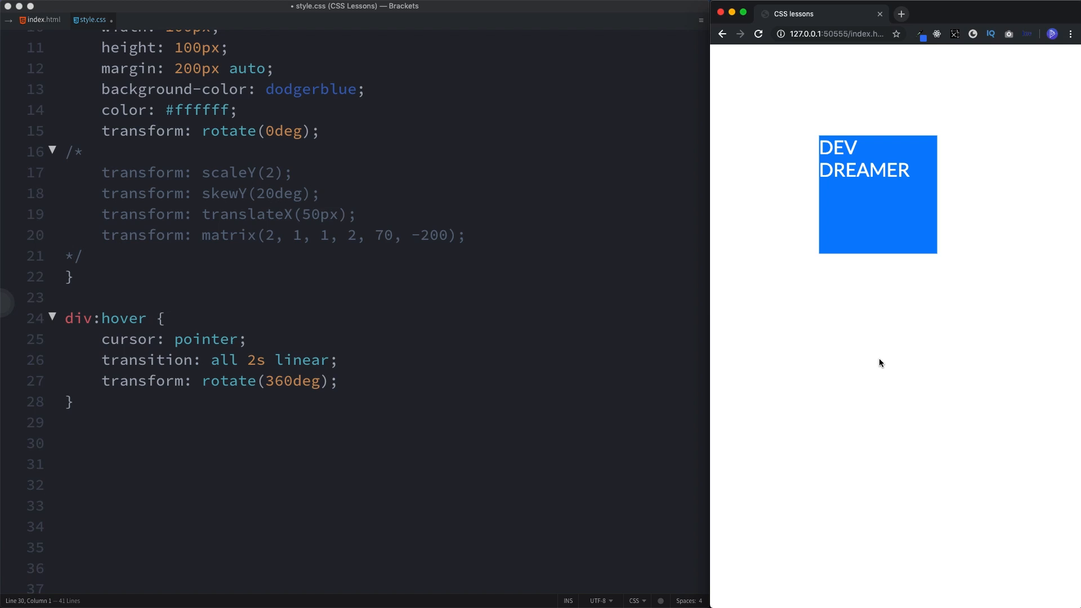
mouse_move(864, 236)
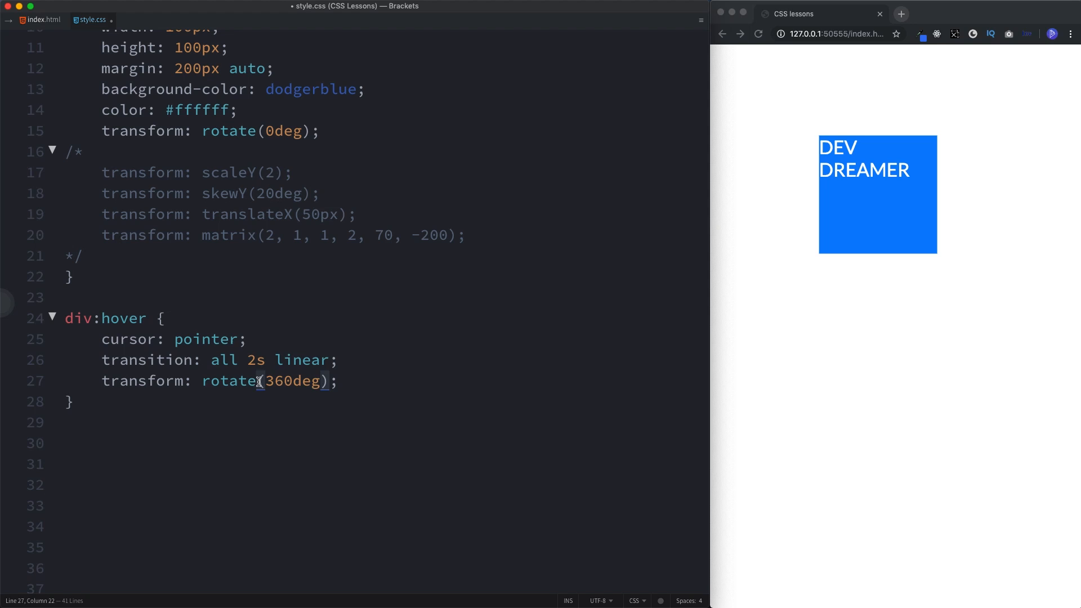
Change the hover rotate function to a single-axis 3D rotation of 360deg
type("X")
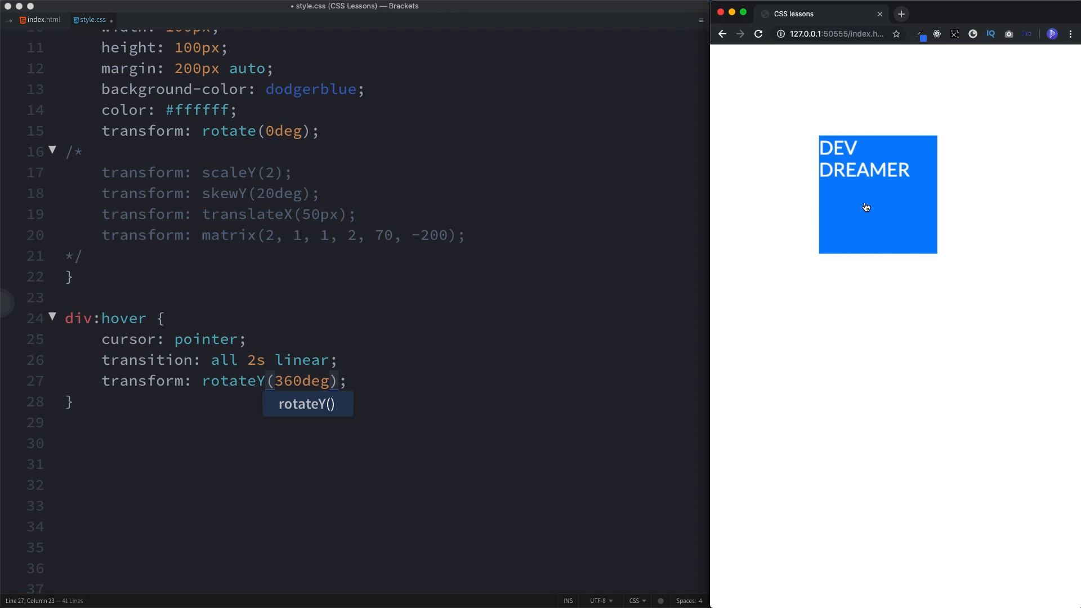
mouse_move(882, 522)
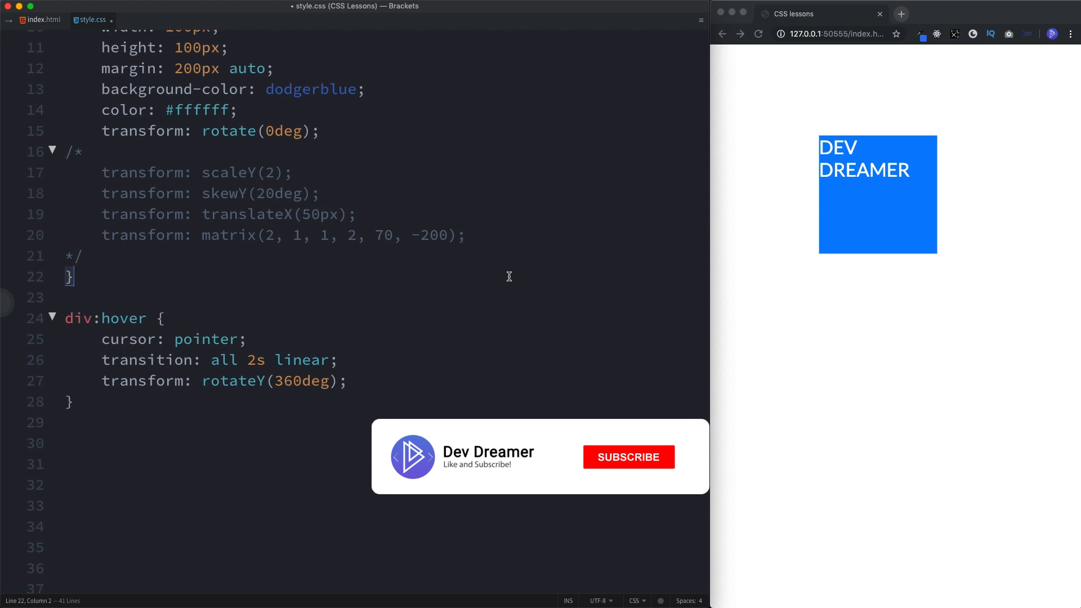
left_click(627, 456)
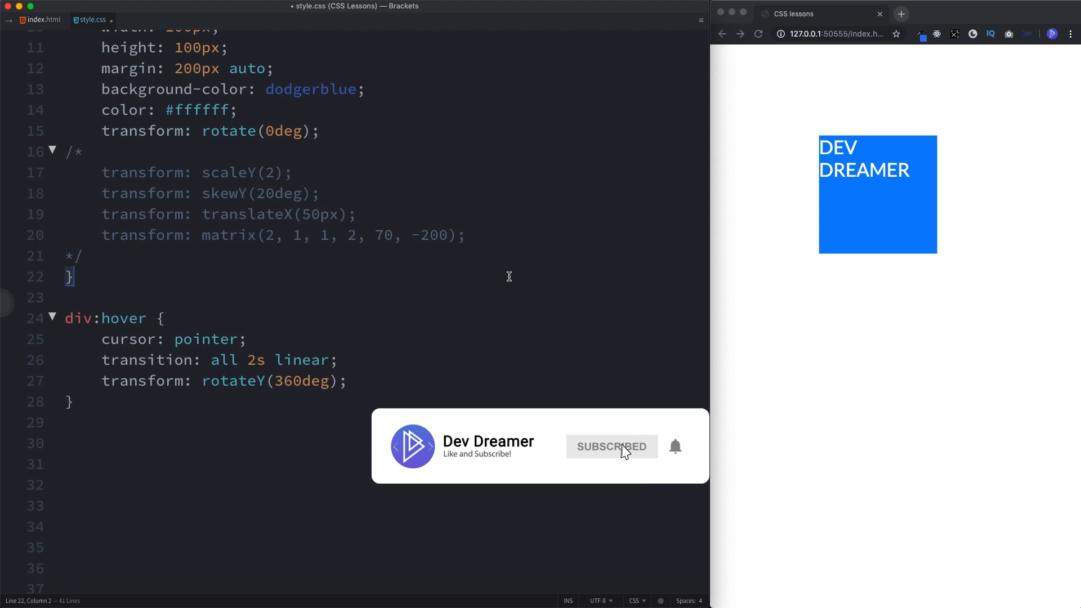
mouse_move(609, 462)
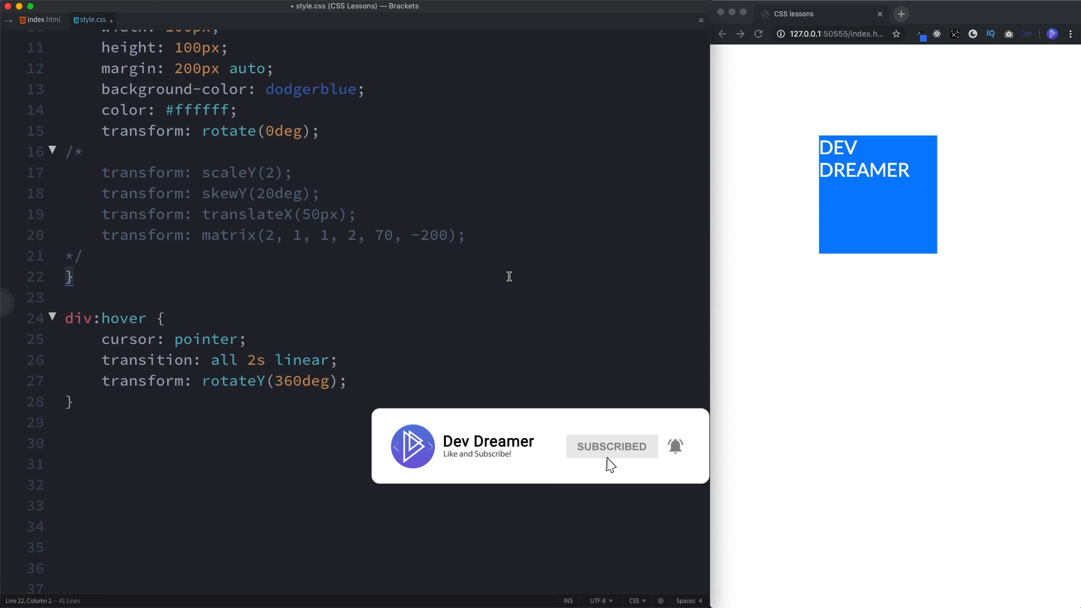